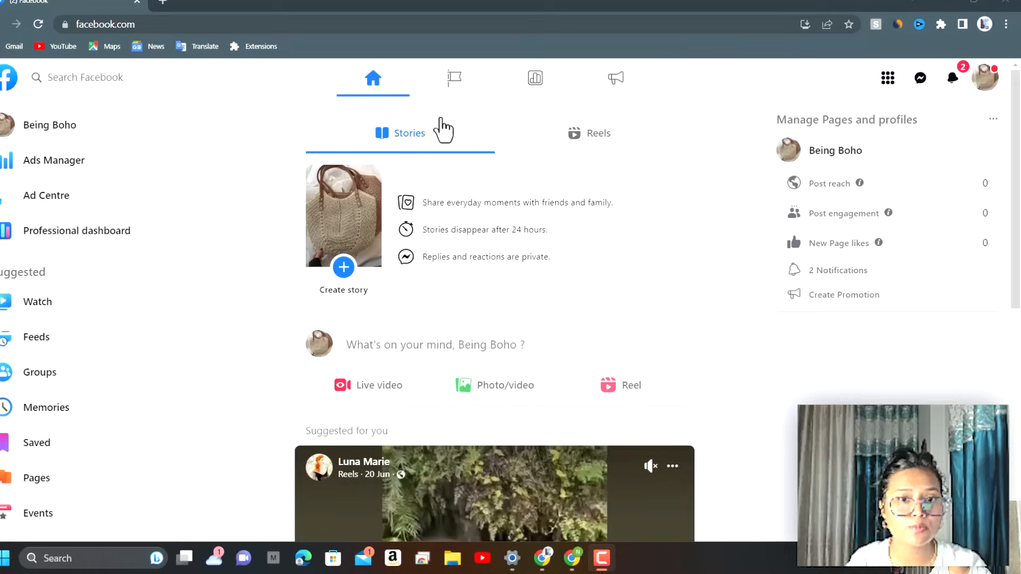
{"action": "mouse_move", "coordinate": [468, 135]}
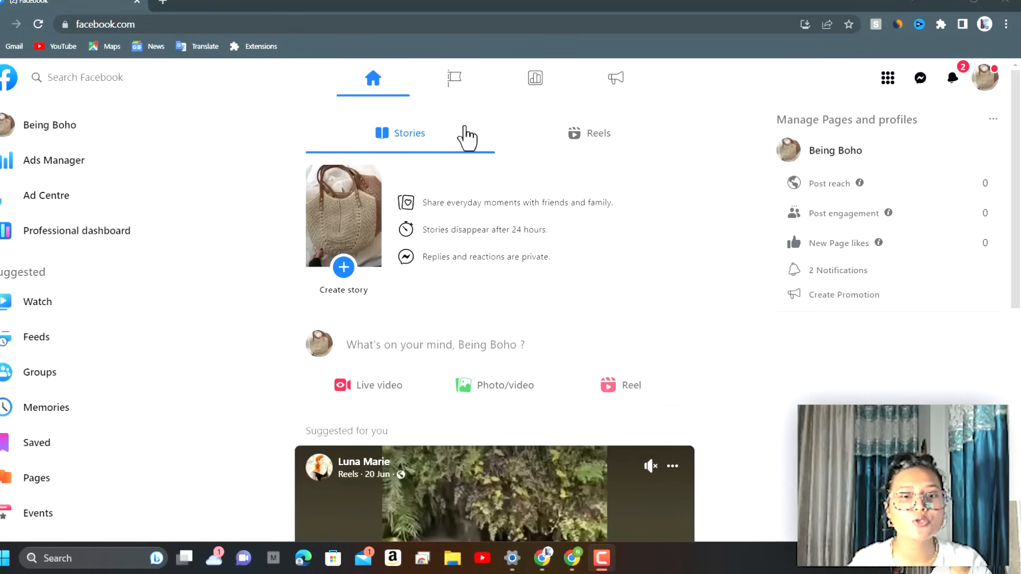
Step: Type 'face massager' into the Search Facebook box to show suggested terms
{"action": "scroll", "scroll_direction": "down", "scroll_amount": 3}
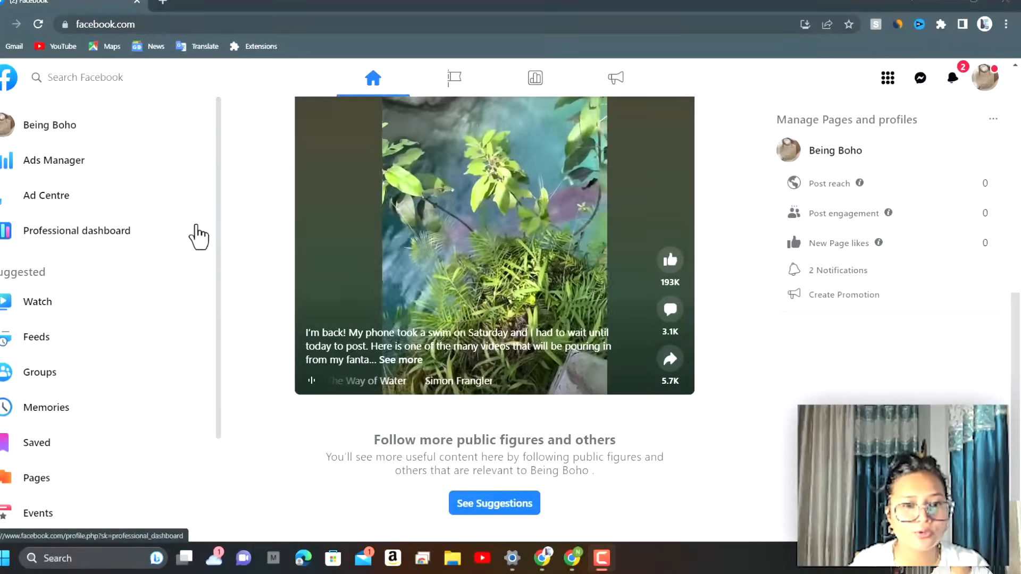
{"action": "scroll", "scroll_direction": "down", "scroll_amount": 3}
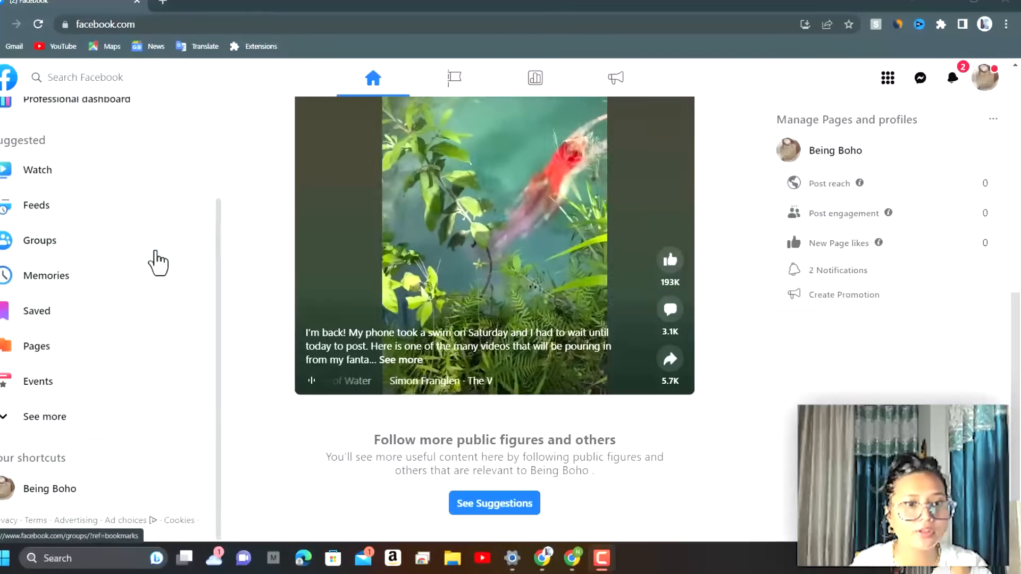
{"action": "scroll", "scroll_direction": "up", "scroll_amount": 3}
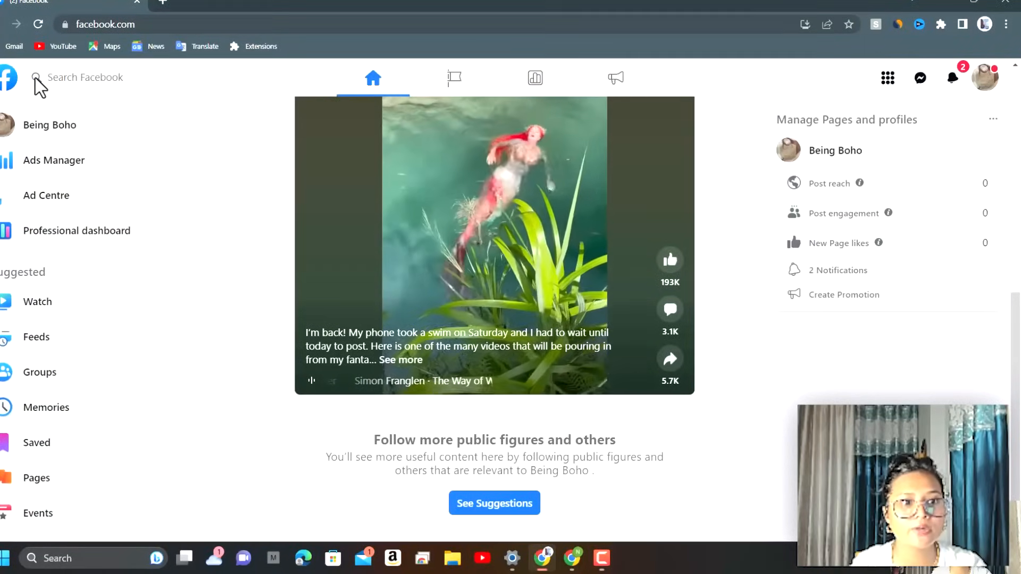
{"action": "left_click", "coordinate": [85, 76]}
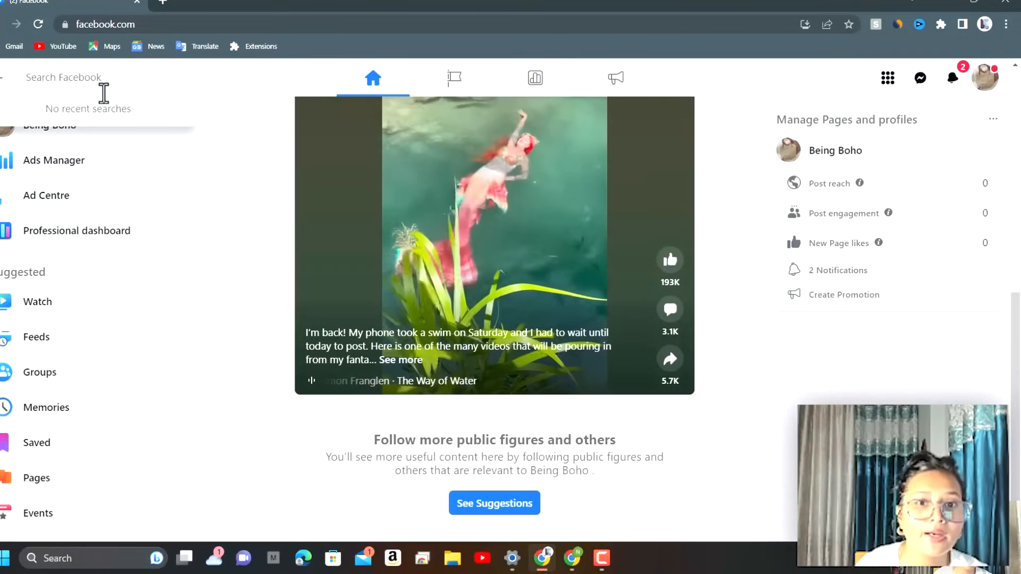
{"action": "type", "text": "maa"}
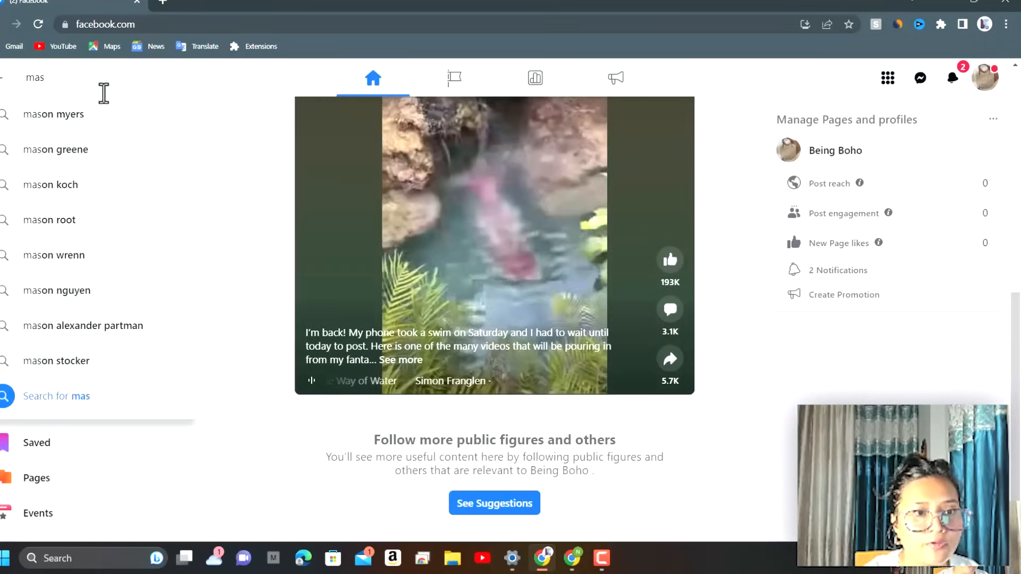
{"action": "type", "text": "face"}
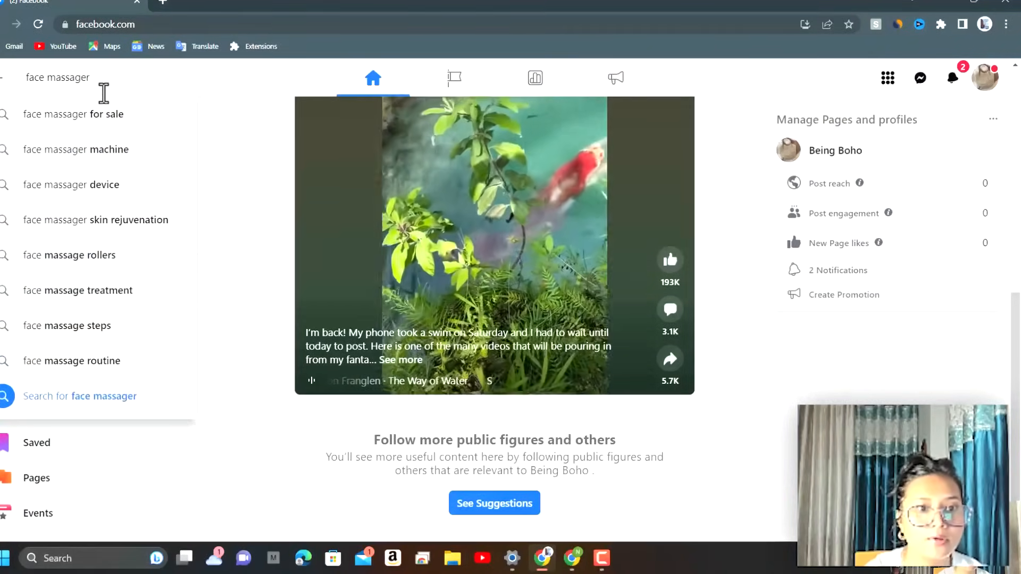
Step: Run the 'face massager machine' suggestion and browse the product posts and videos
{"action": "left_click", "coordinate": [75, 149]}
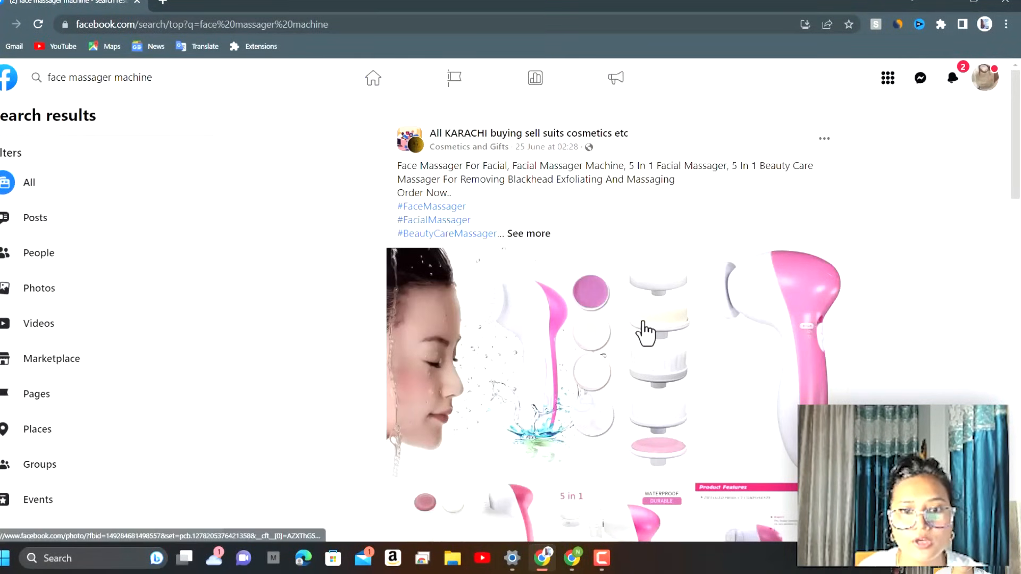
{"action": "scroll", "scroll_direction": "down", "scroll_amount": 3}
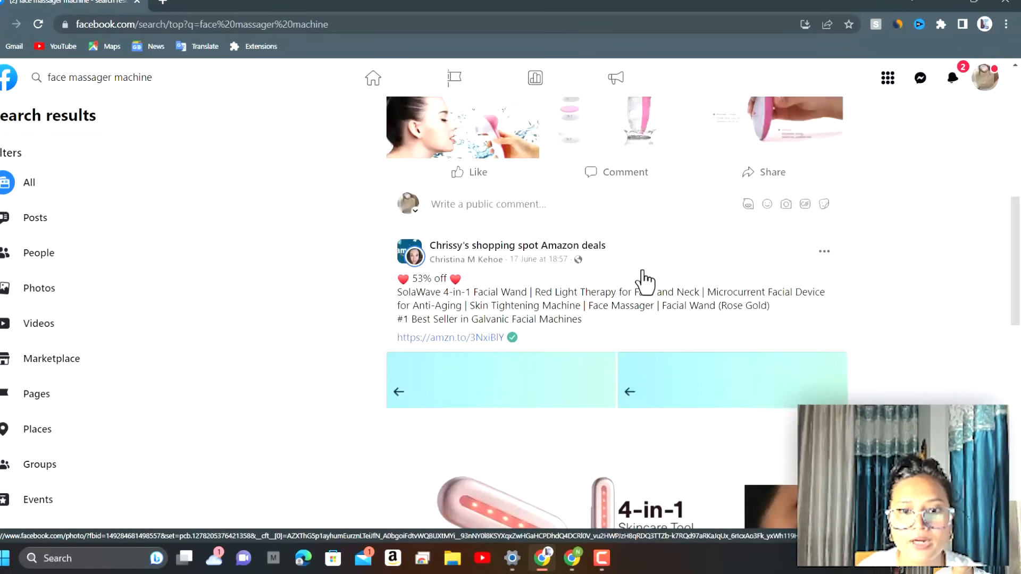
{"action": "scroll", "scroll_direction": "up", "scroll_amount": 3}
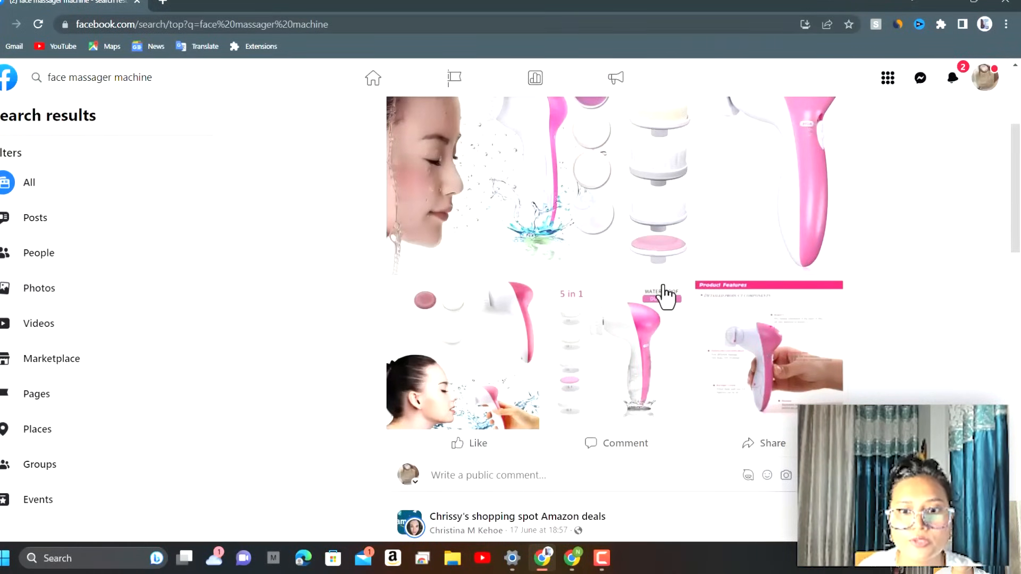
{"action": "scroll", "scroll_direction": "down", "scroll_amount": 3}
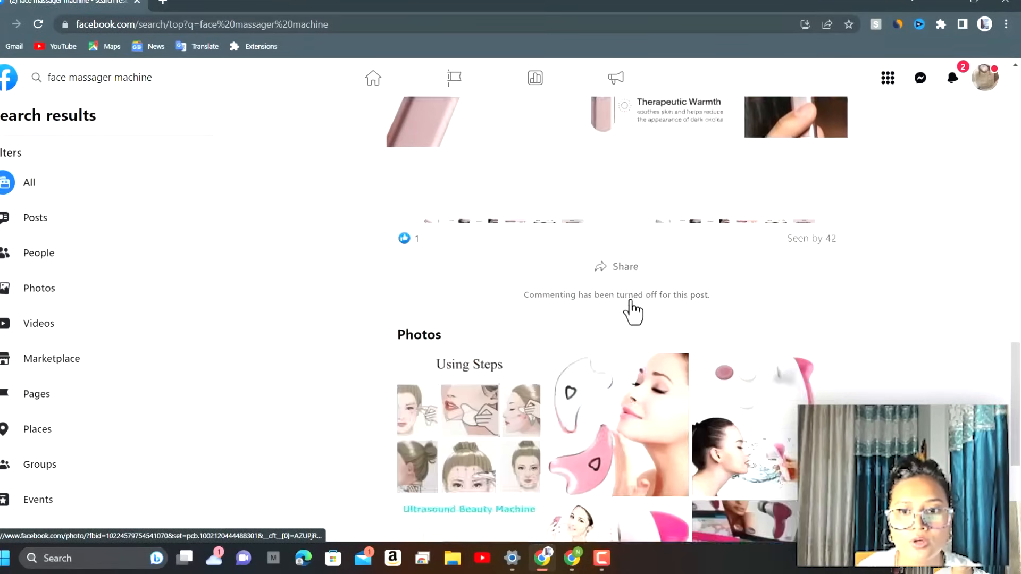
{"action": "scroll", "scroll_direction": "up", "scroll_amount": 3}
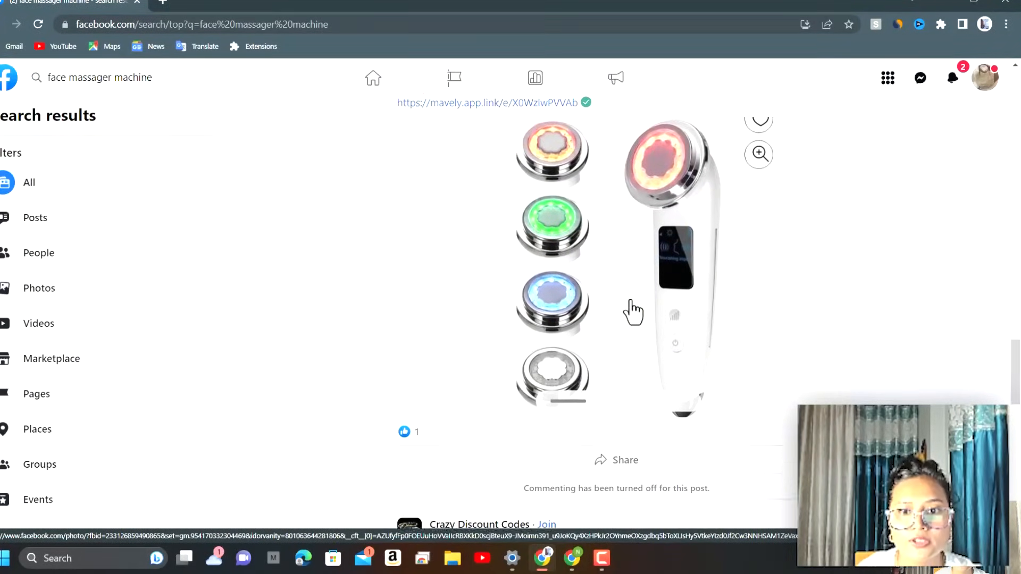
{"action": "scroll", "scroll_direction": "down", "scroll_amount": 3}
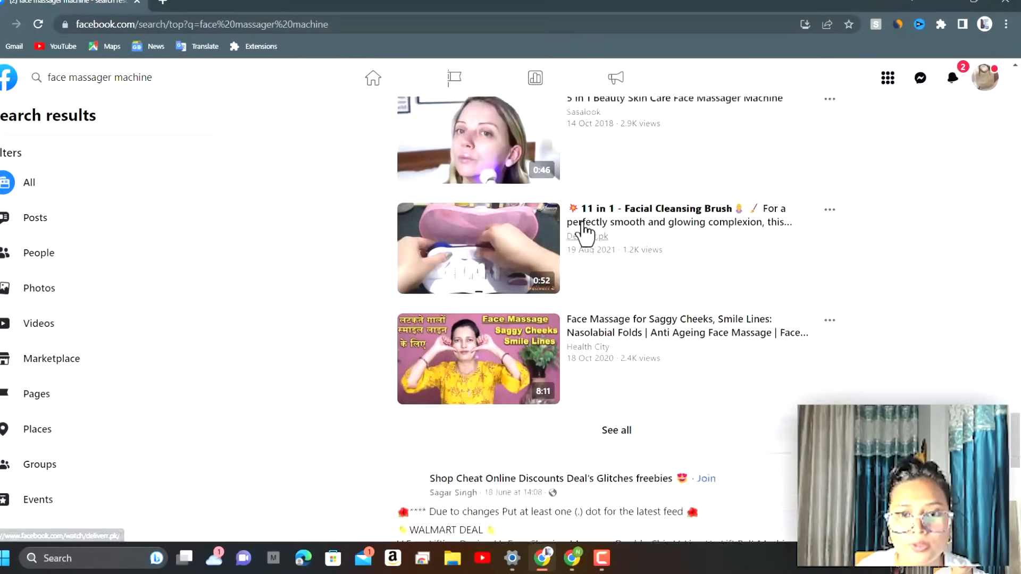
{"action": "scroll", "scroll_direction": "down", "scroll_amount": 3}
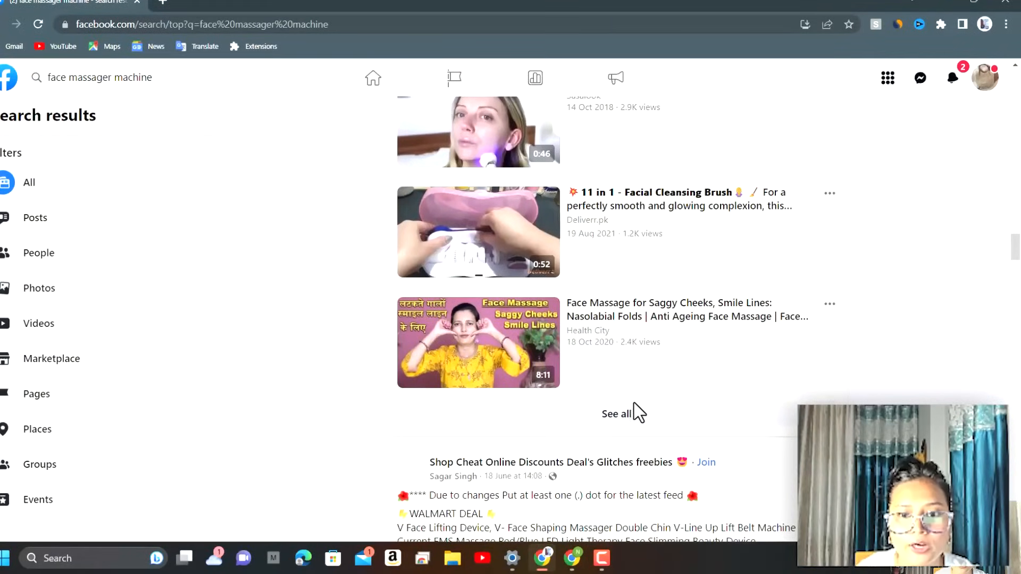
Step: Narrow results to videos and open the 'Sale Off 50% + Free Shipping' massager video
{"action": "left_click", "coordinate": [616, 414]}
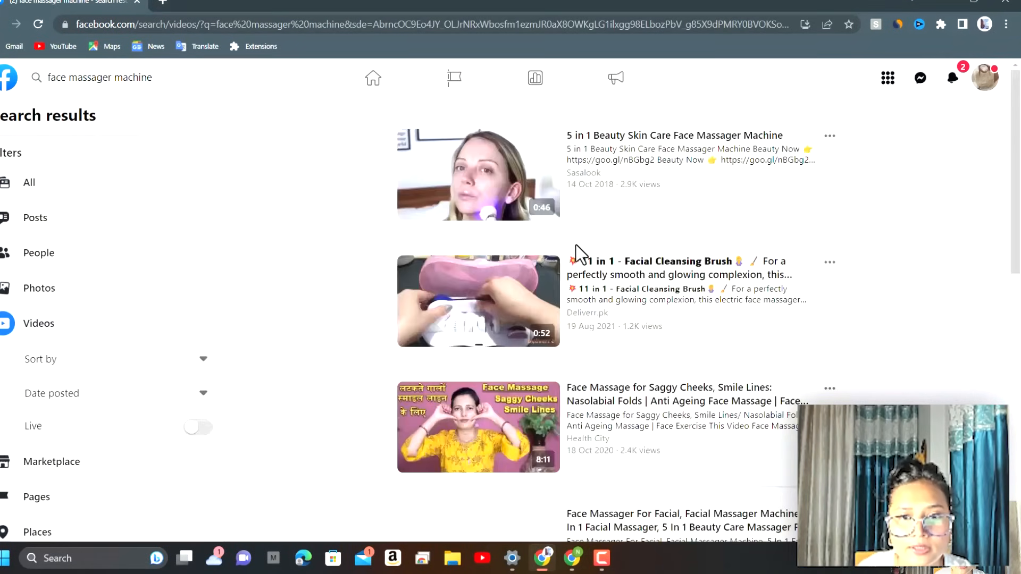
{"action": "scroll", "scroll_direction": "down", "scroll_amount": 3}
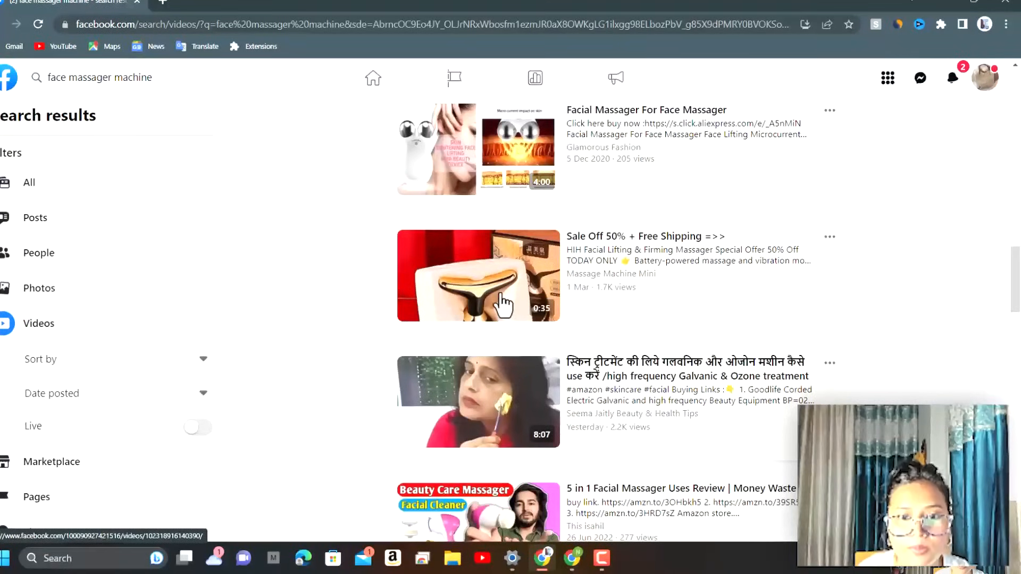
{"action": "mouse_move", "coordinate": [495, 284]}
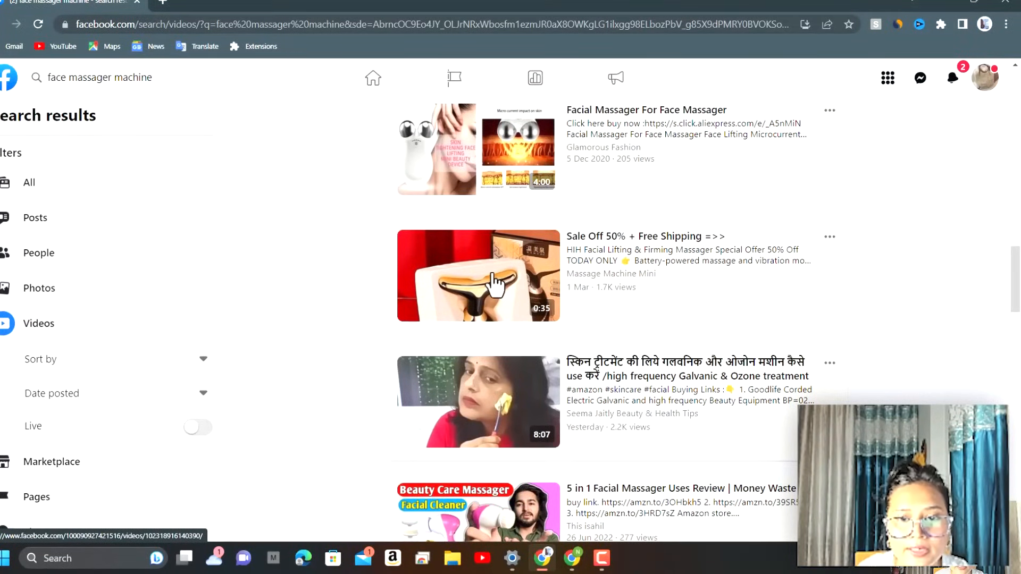
{"action": "left_click", "coordinate": [478, 276]}
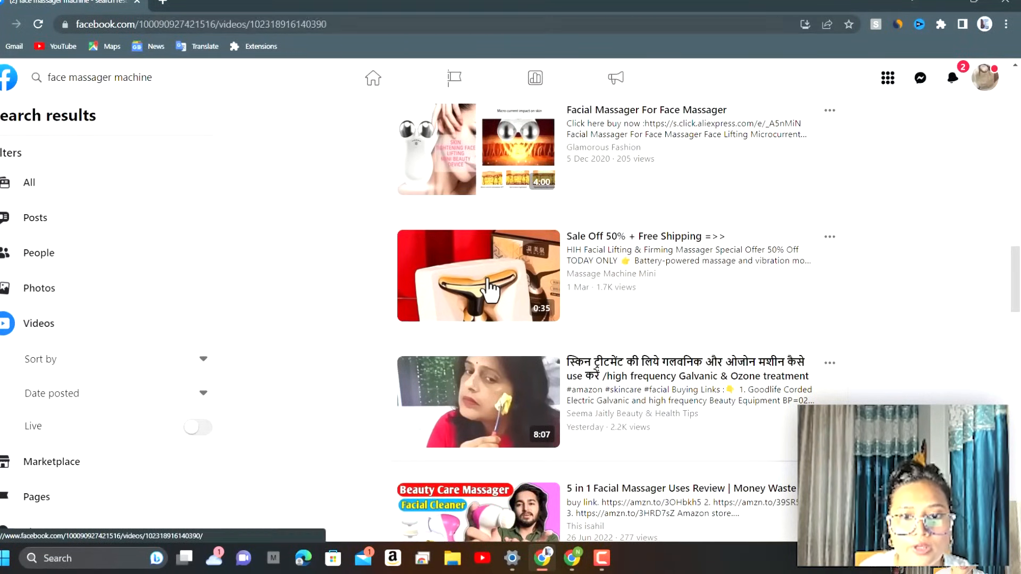
Step: Play the Massage Machine Mini 'Sale Off 50%' video in the mini player
{"action": "left_click", "coordinate": [478, 275]}
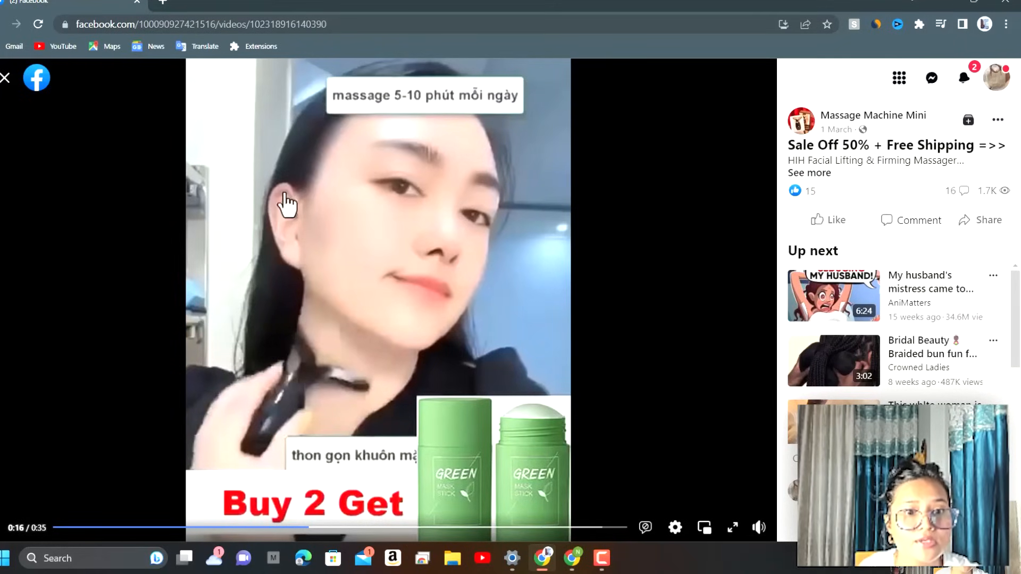
{"action": "mouse_move", "coordinate": [345, 309]}
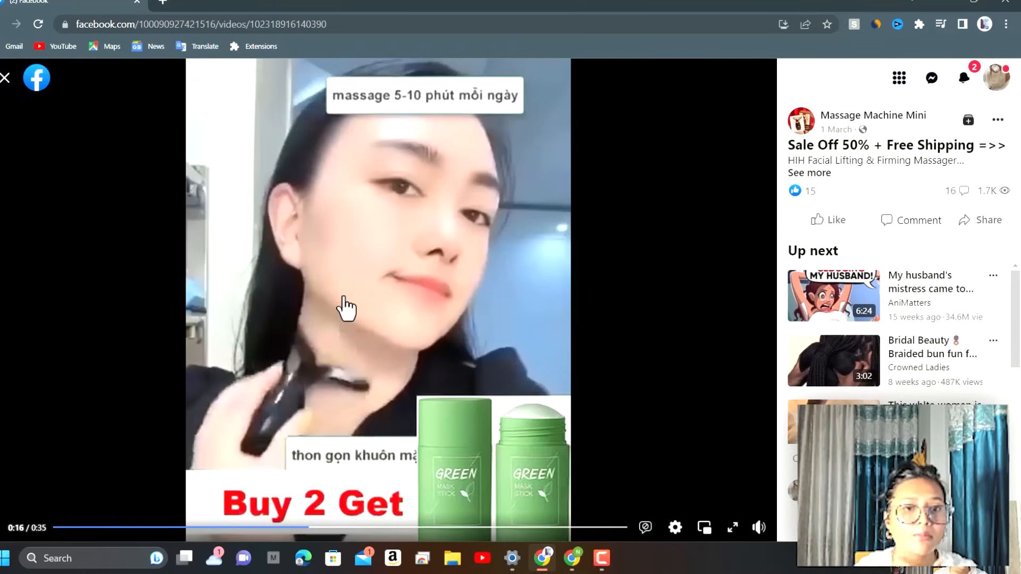
{"action": "mouse_move", "coordinate": [417, 176]}
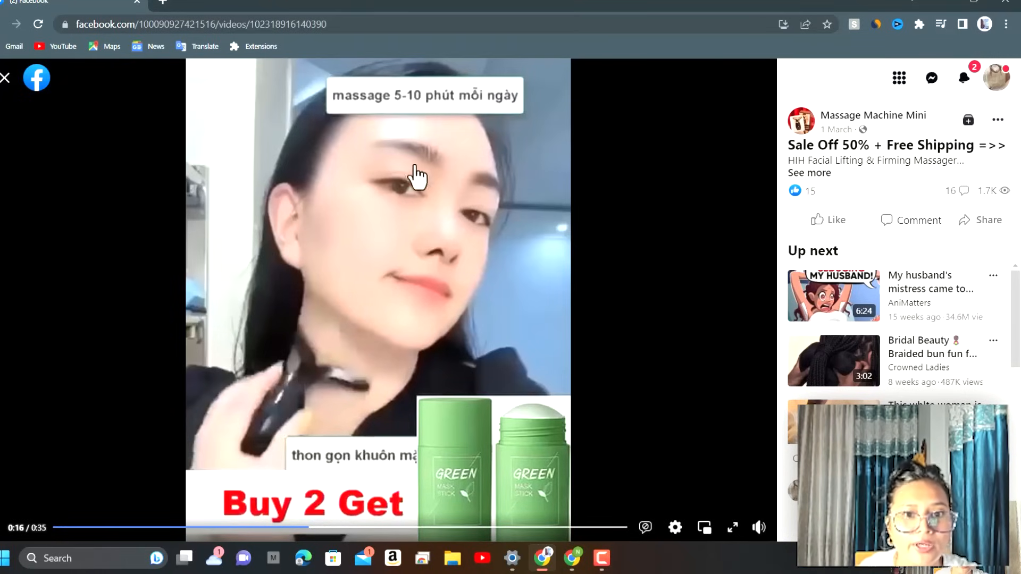
{"action": "mouse_move", "coordinate": [254, 427]}
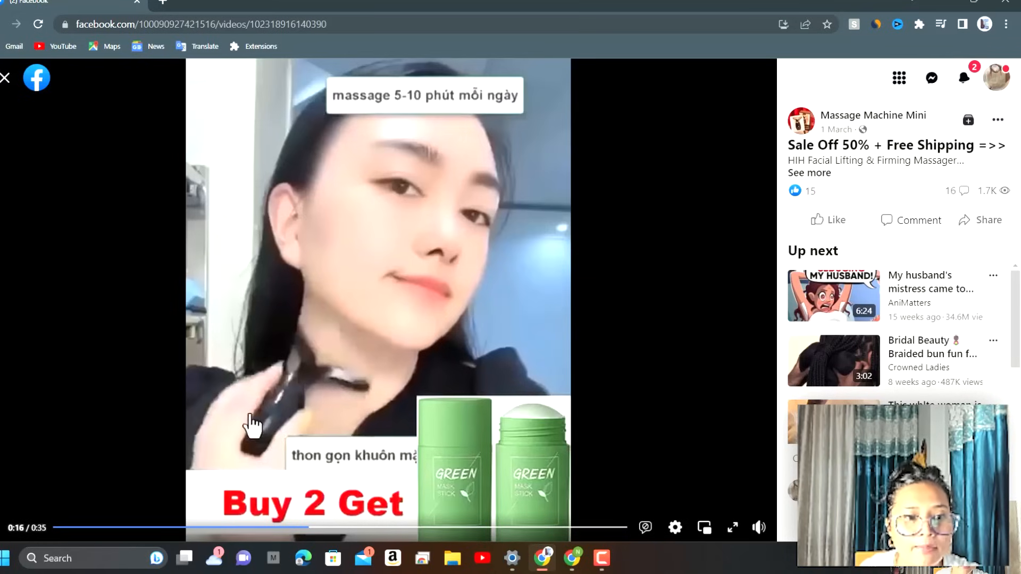
{"action": "mouse_move", "coordinate": [420, 203]}
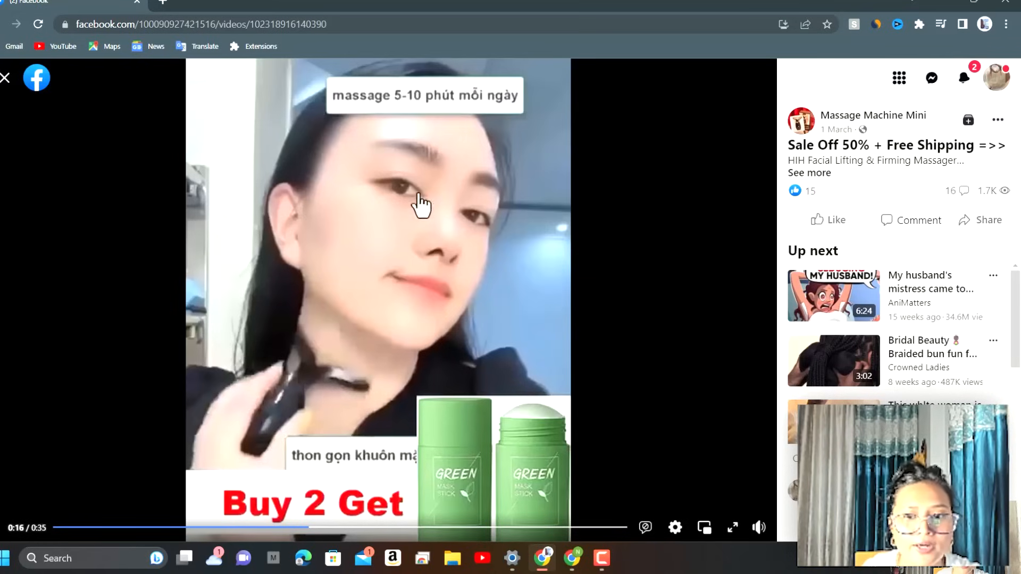
{"action": "mouse_move", "coordinate": [11, 71]}
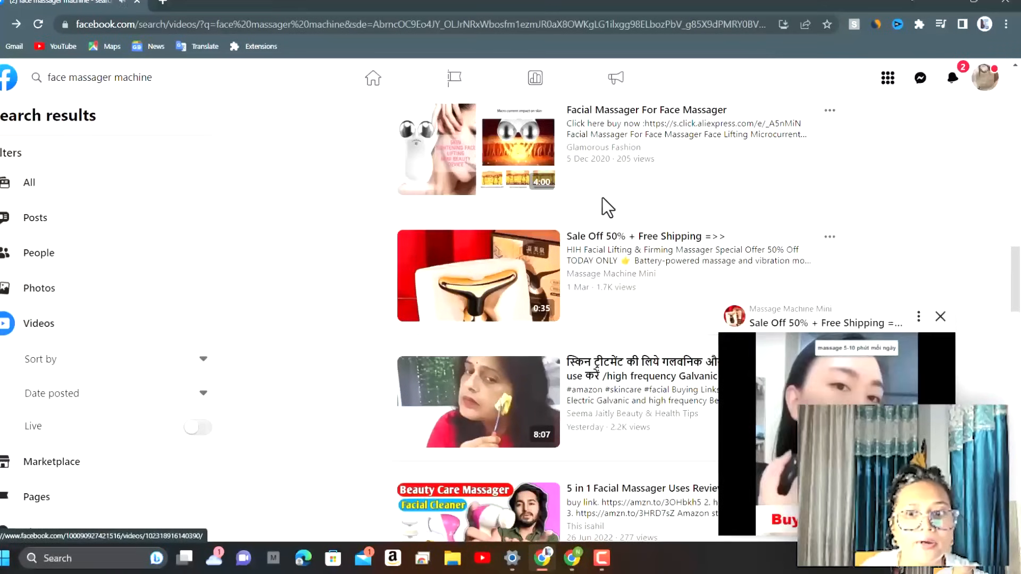
Step: Open a new browser tab for a Yahoo search of 'facebook libary'
{"action": "left_click", "coordinate": [829, 110]}
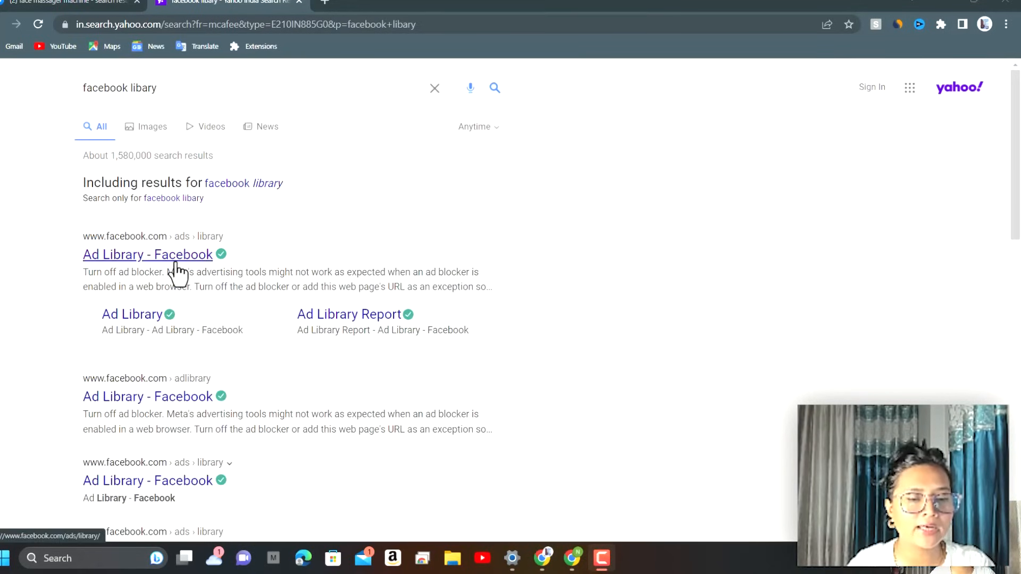
Step: Open Meta Ad Library and search all United States ads for 'face massager'
{"action": "left_click", "coordinate": [147, 255]}
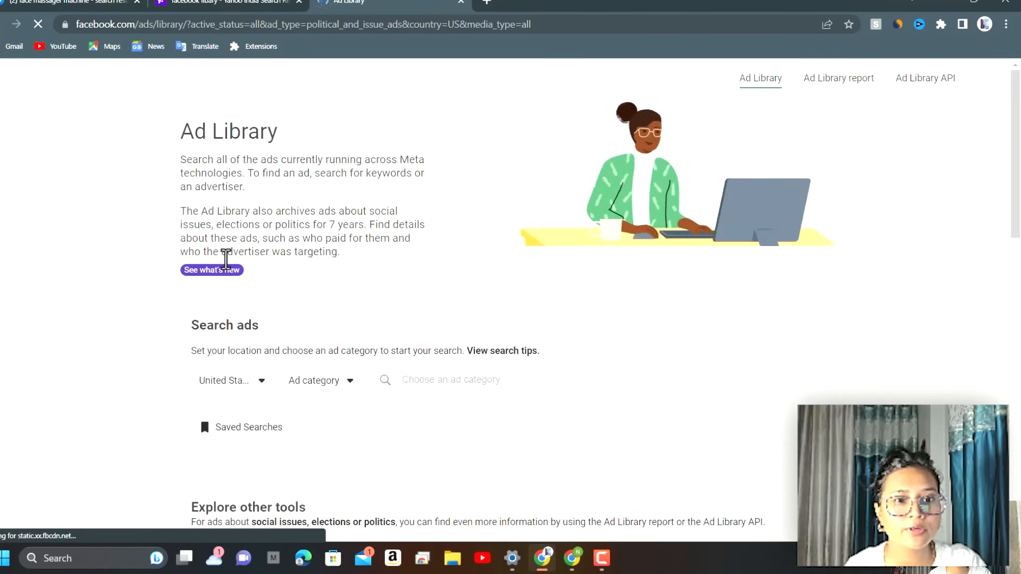
{"action": "scroll", "scroll_direction": "down", "scroll_amount": 3}
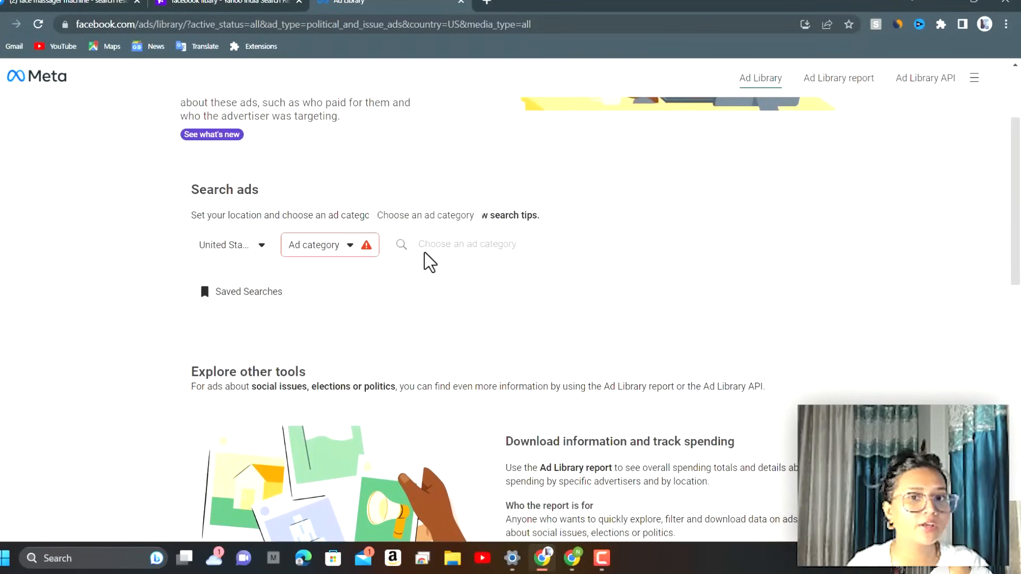
{"action": "mouse_move", "coordinate": [449, 253]}
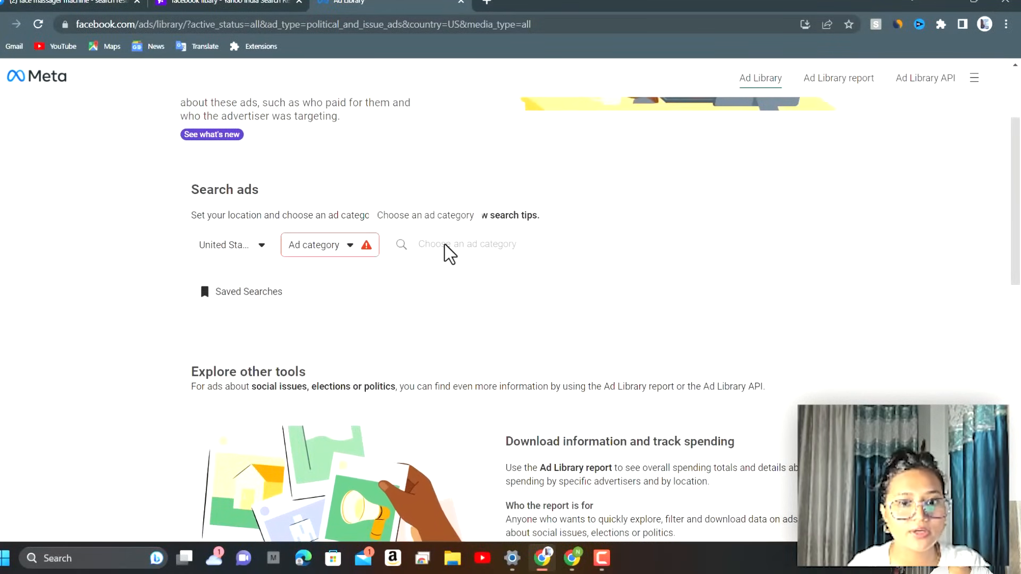
{"action": "type", "text": "ma"}
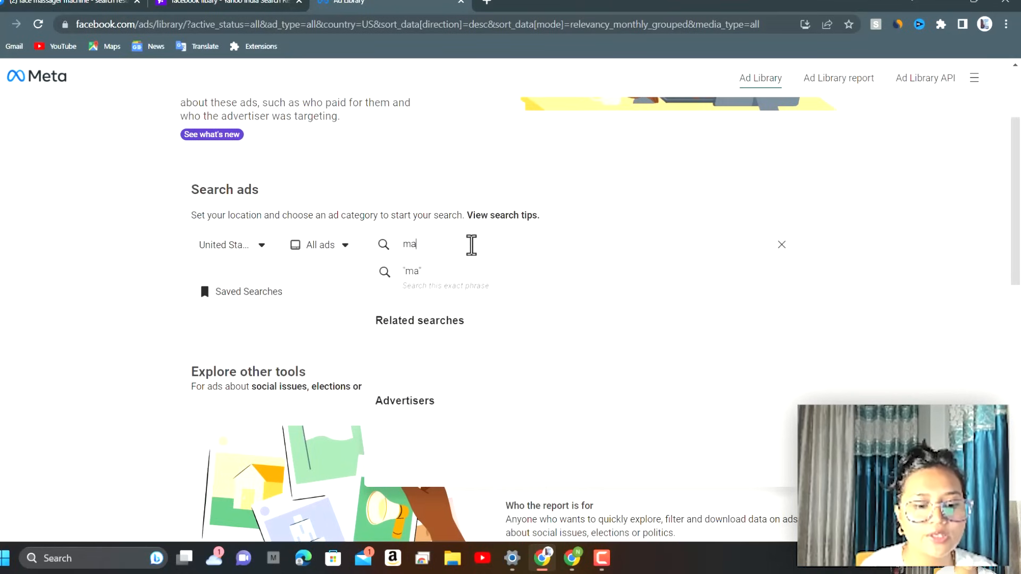
{"action": "type", "text": "face"}
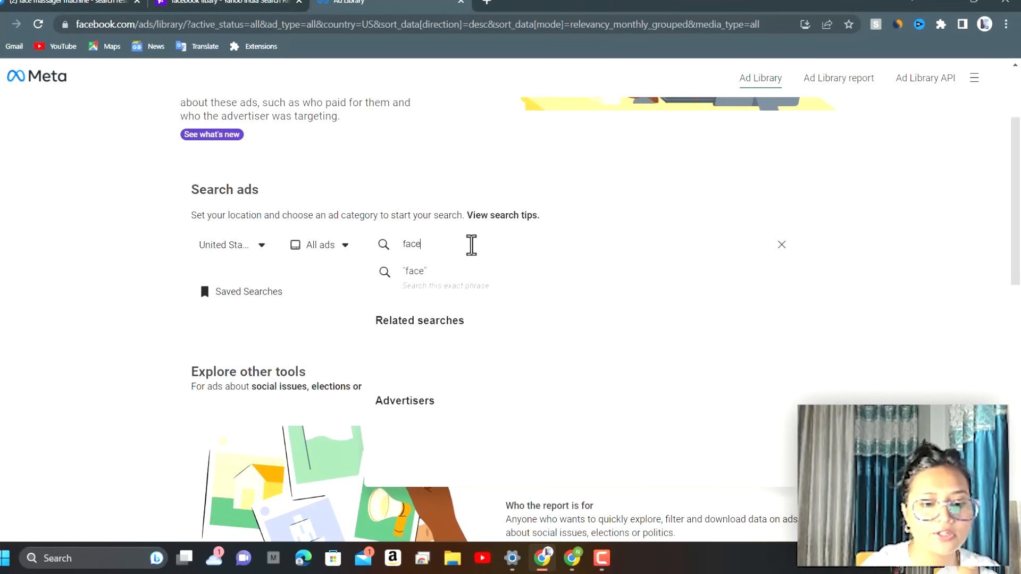
{"action": "key", "text": "Return"}
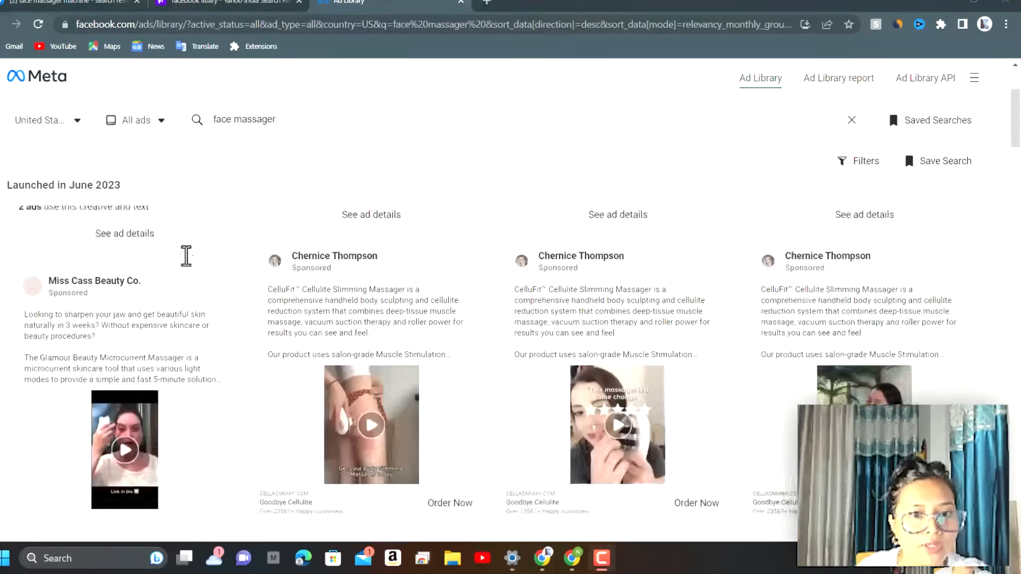
{"action": "scroll", "scroll_direction": "down", "scroll_amount": 3}
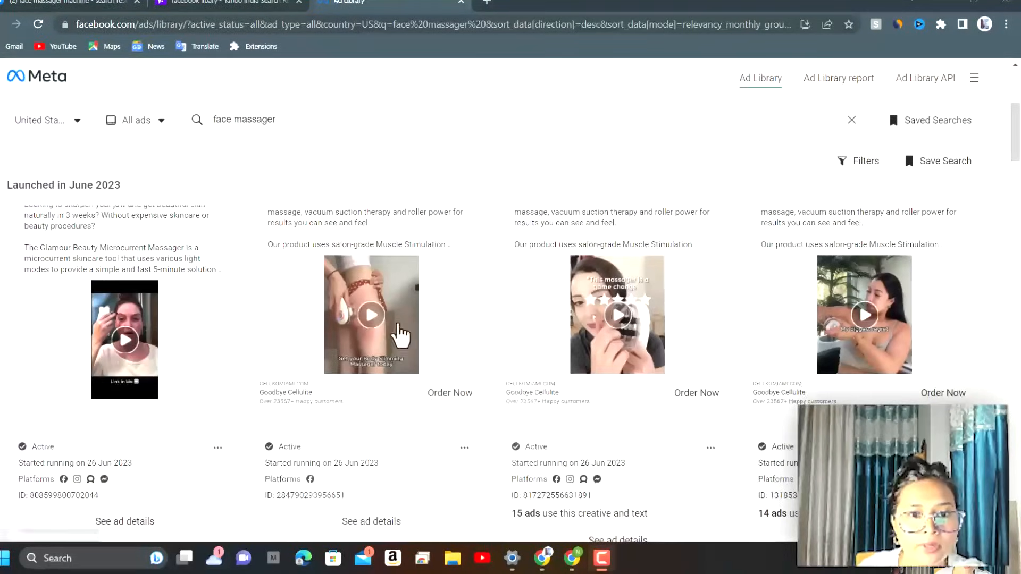
{"action": "scroll", "scroll_direction": "down", "scroll_amount": 3}
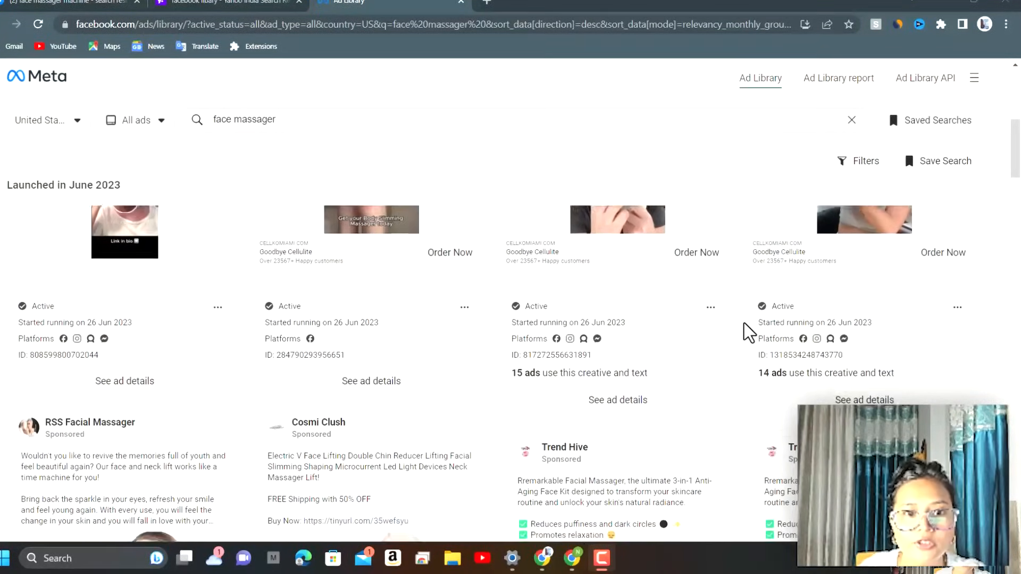
{"action": "scroll", "scroll_direction": "down", "scroll_amount": 3}
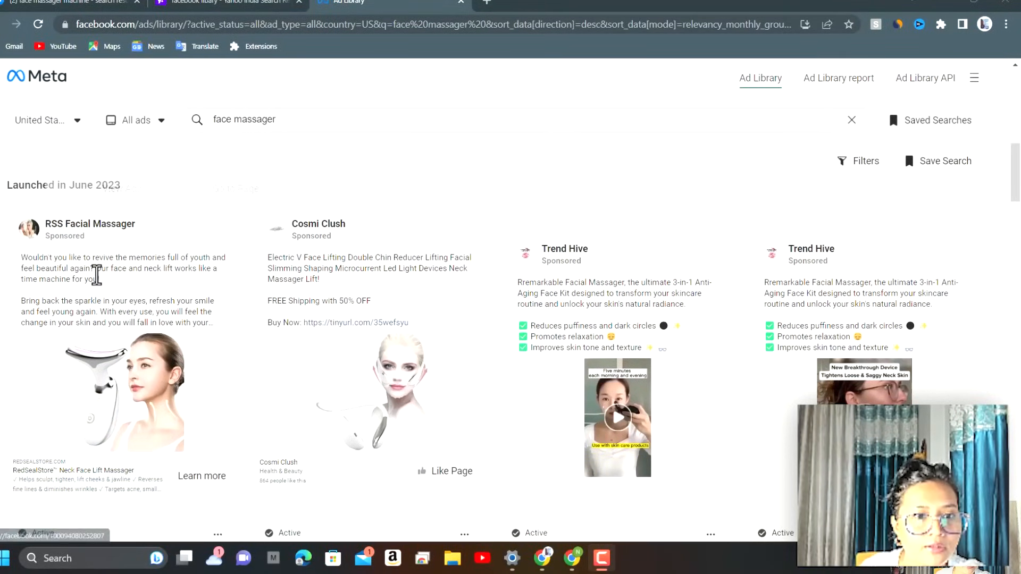
{"action": "scroll", "scroll_direction": "down", "scroll_amount": 3}
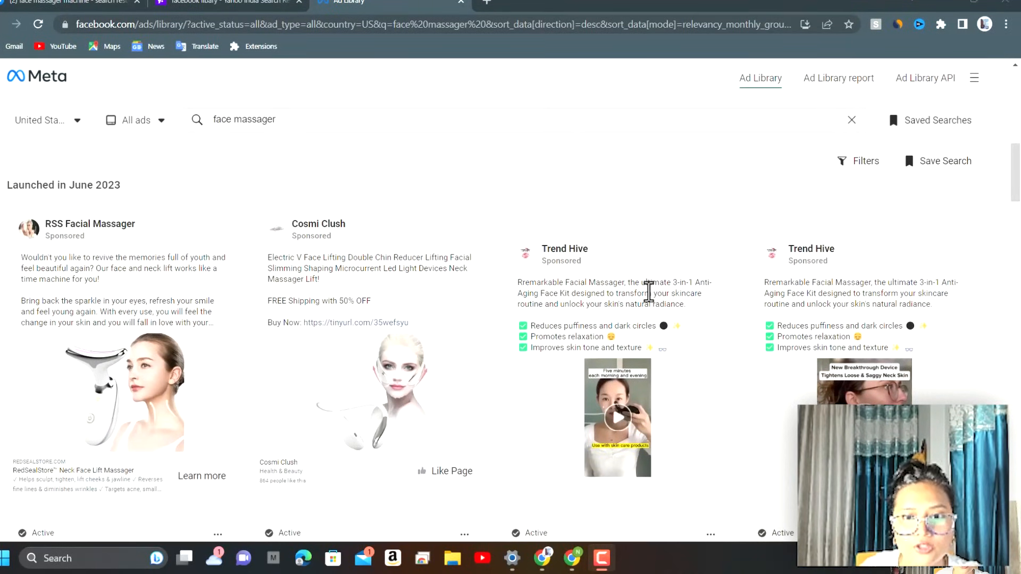
{"action": "mouse_move", "coordinate": [589, 303]}
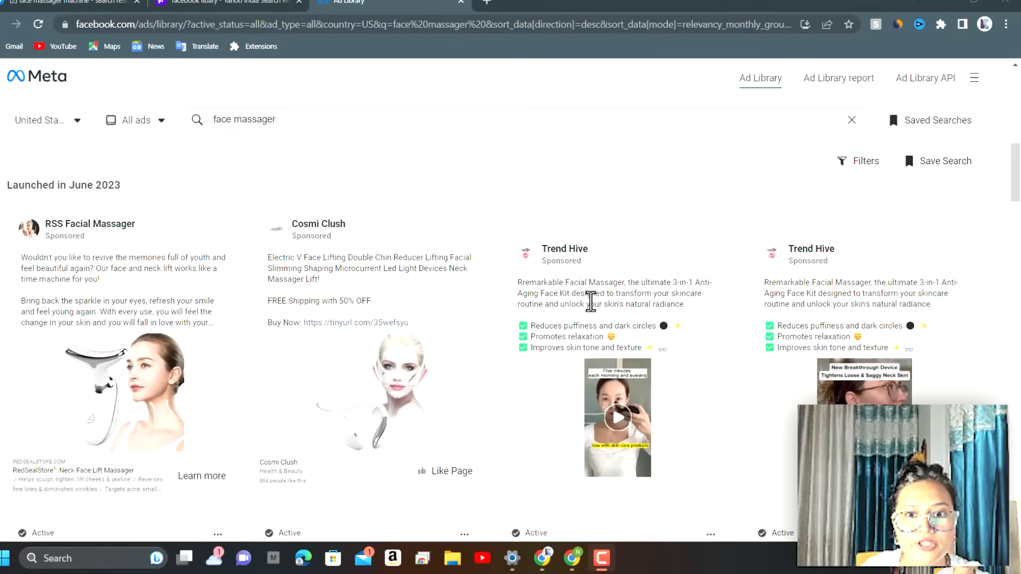
{"action": "mouse_move", "coordinate": [684, 303]}
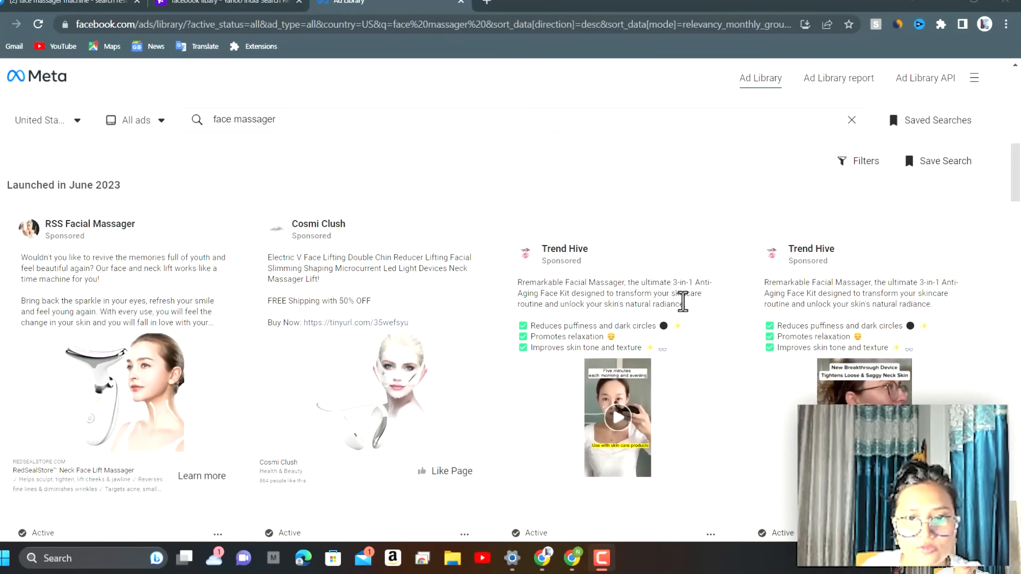
{"action": "scroll", "scroll_direction": "down", "scroll_amount": 3}
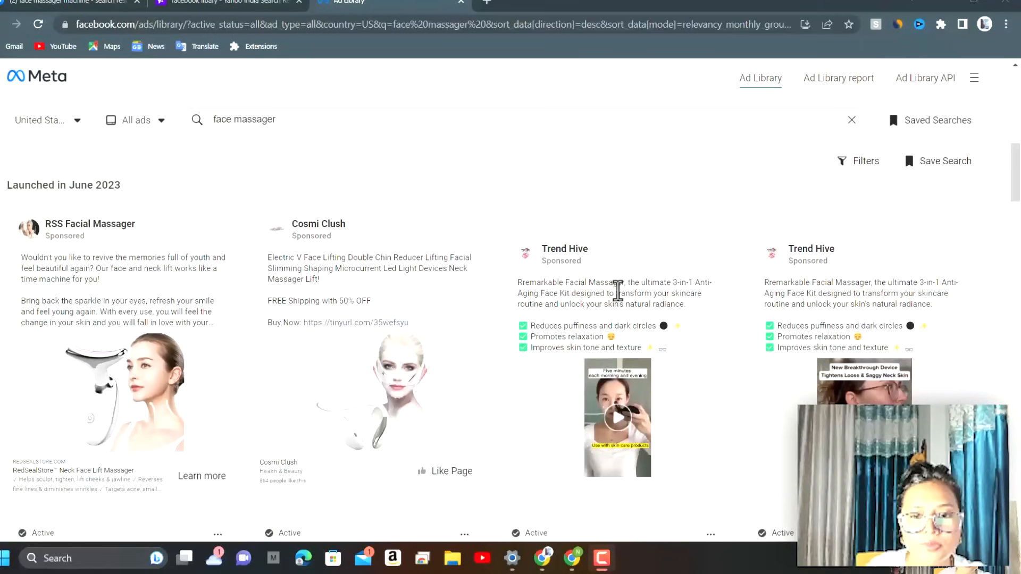
{"action": "scroll", "scroll_direction": "down", "scroll_amount": 3}
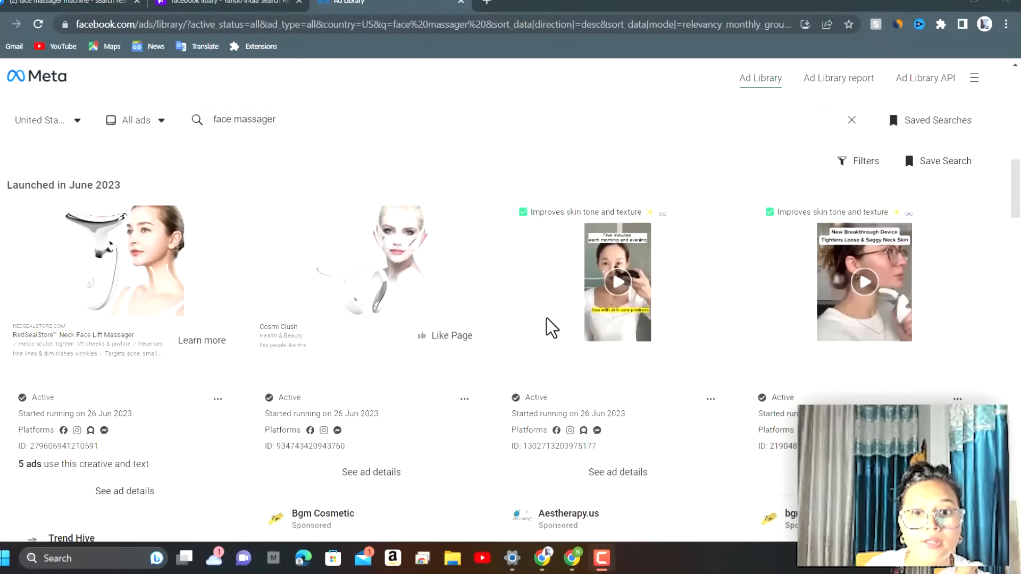
{"action": "scroll", "scroll_direction": "up", "scroll_amount": 3}
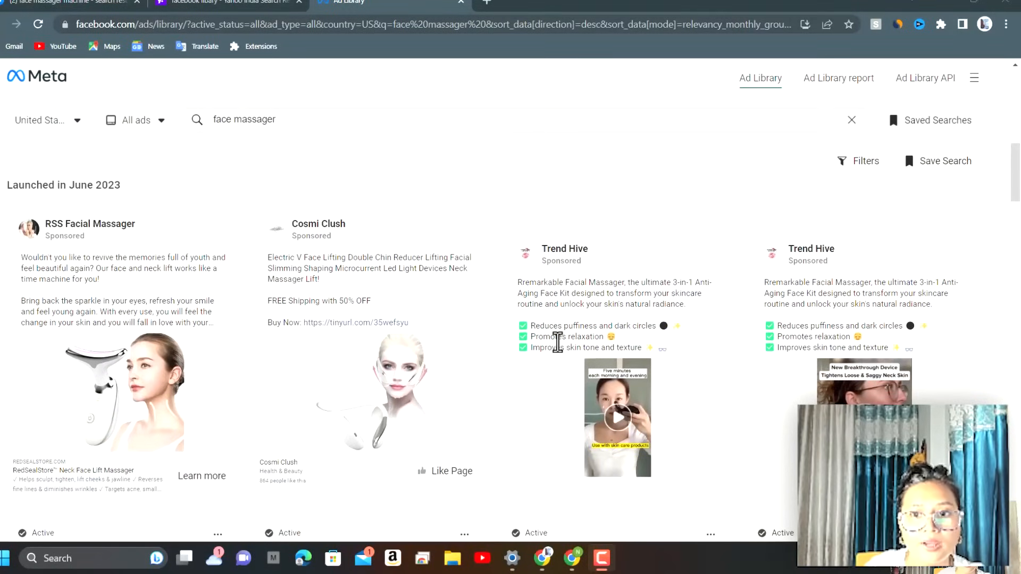
{"action": "mouse_move", "coordinate": [691, 358]}
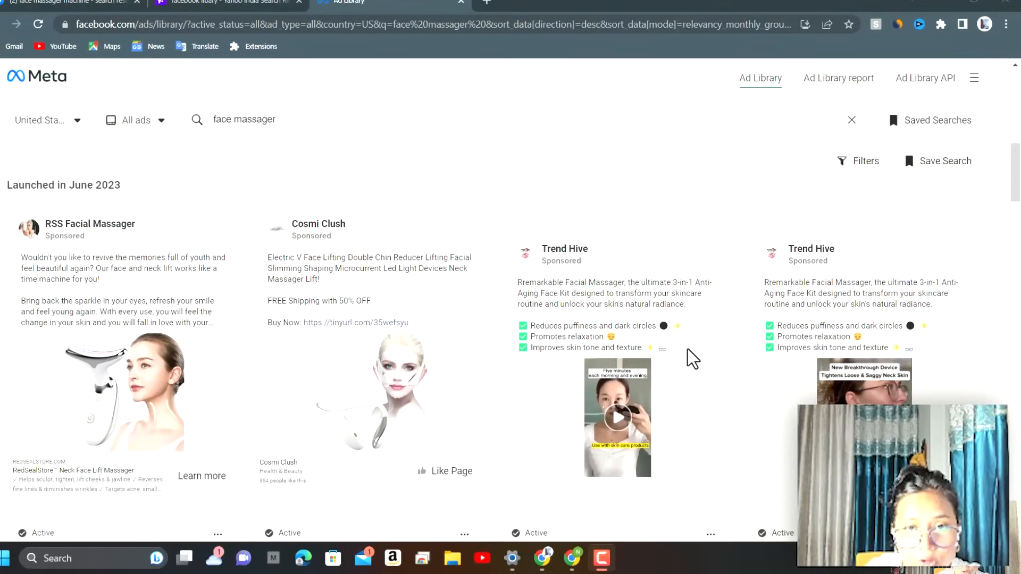
{"action": "scroll", "scroll_direction": "down", "scroll_amount": 3}
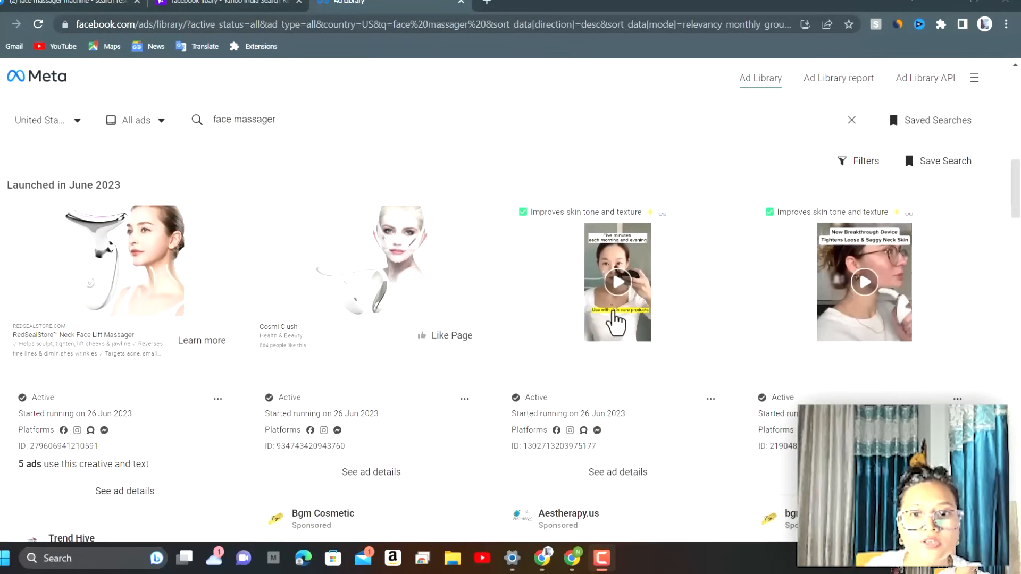
{"action": "mouse_move", "coordinate": [565, 251]}
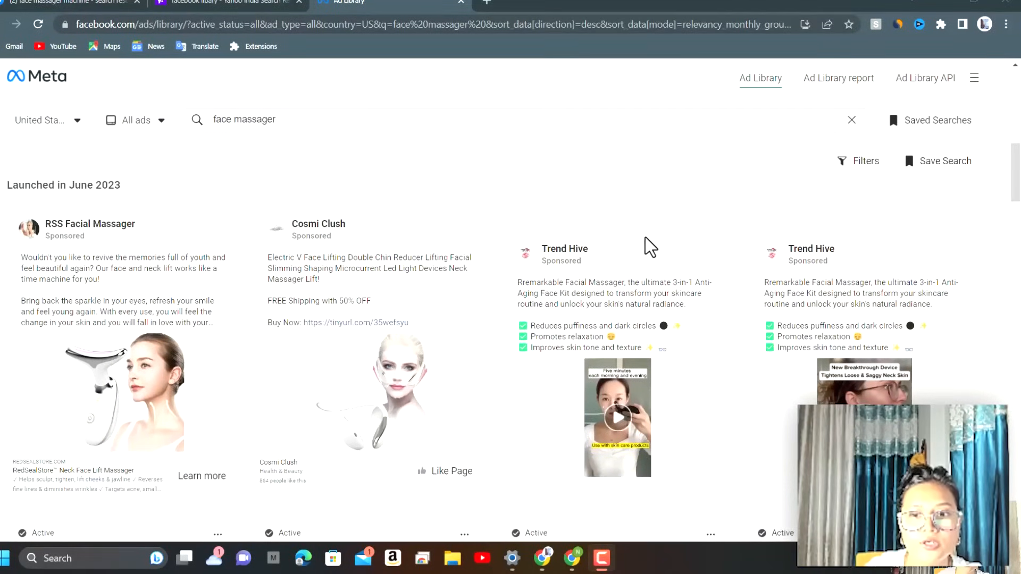
{"action": "scroll", "scroll_direction": "down", "scroll_amount": 3}
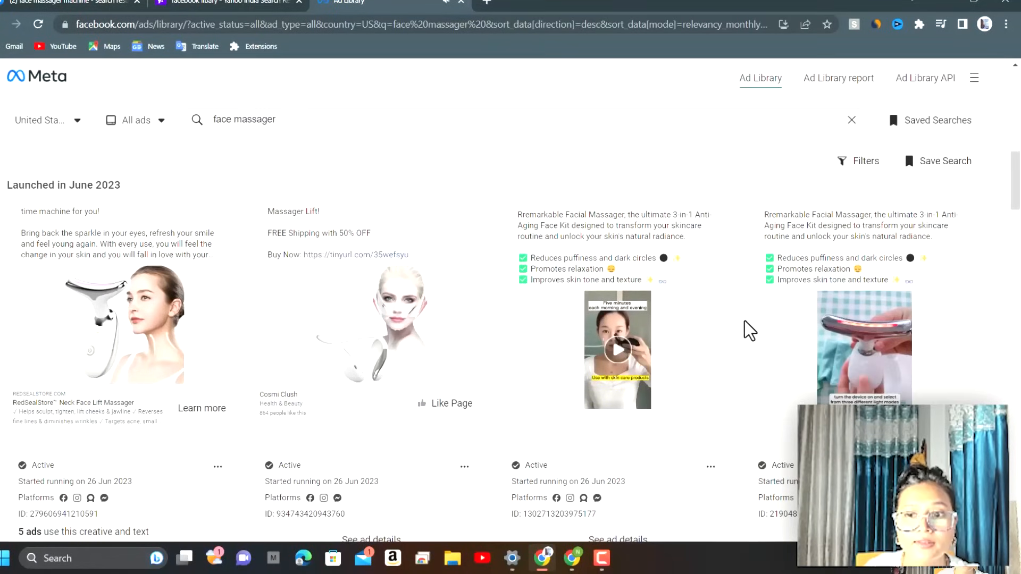
{"action": "mouse_move", "coordinate": [743, 329]}
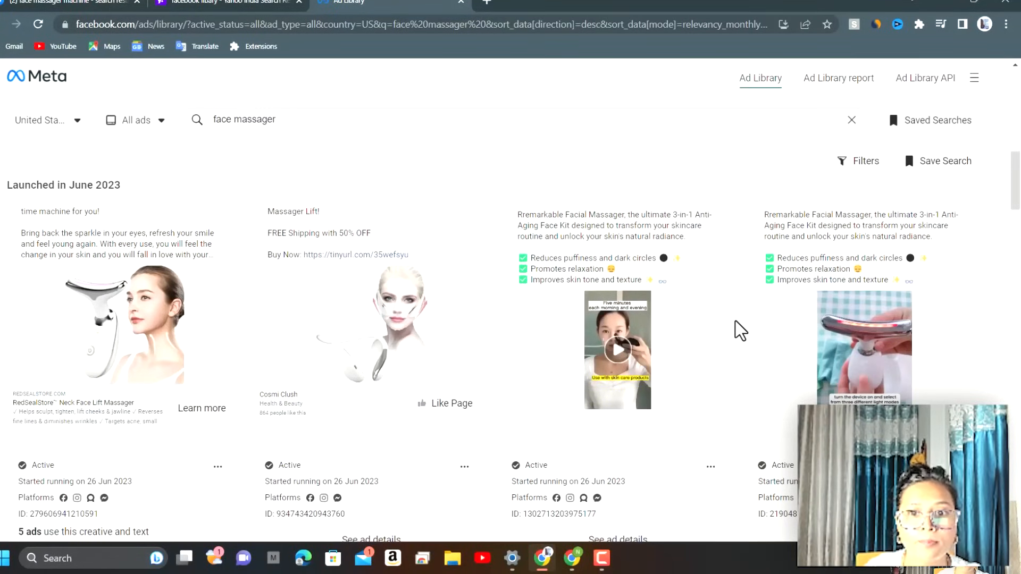
Step: Play the Trend Hive facial massager ad video and scroll through its benefits
{"action": "left_click", "coordinate": [617, 350]}
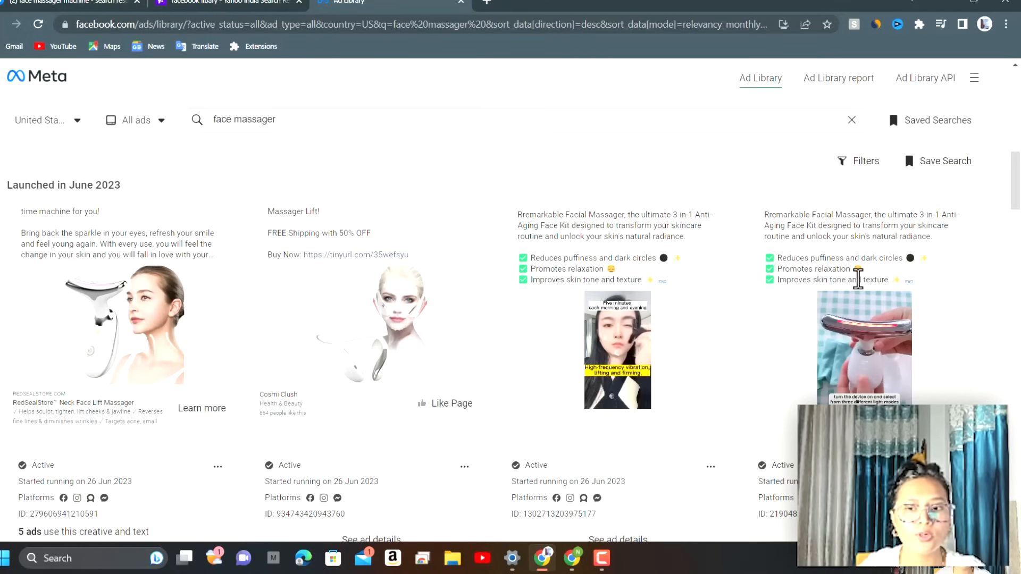
{"action": "left_click", "coordinate": [617, 349]}
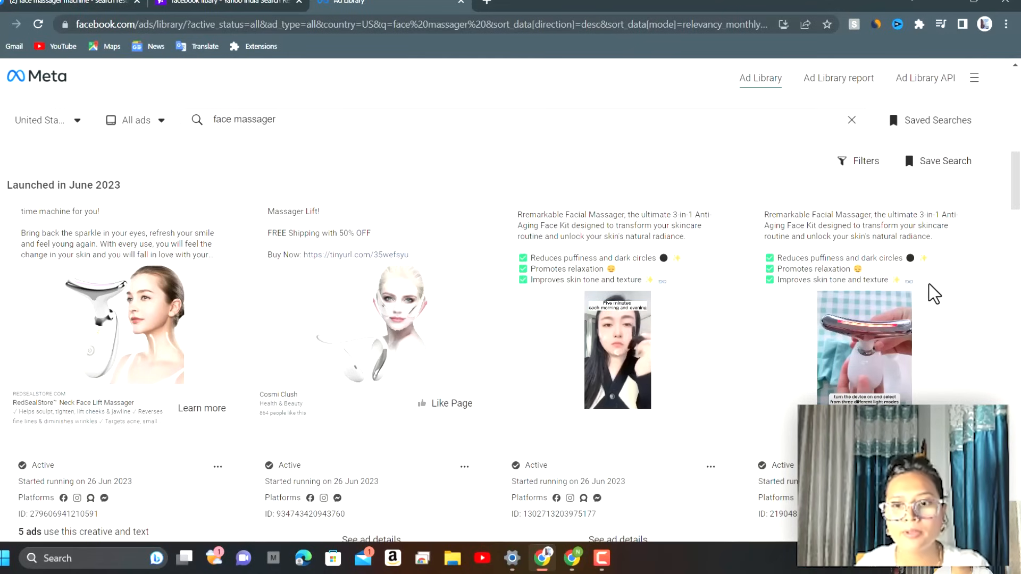
{"action": "scroll", "scroll_direction": "down", "scroll_amount": 3}
{"action": "type", "text": "o"}
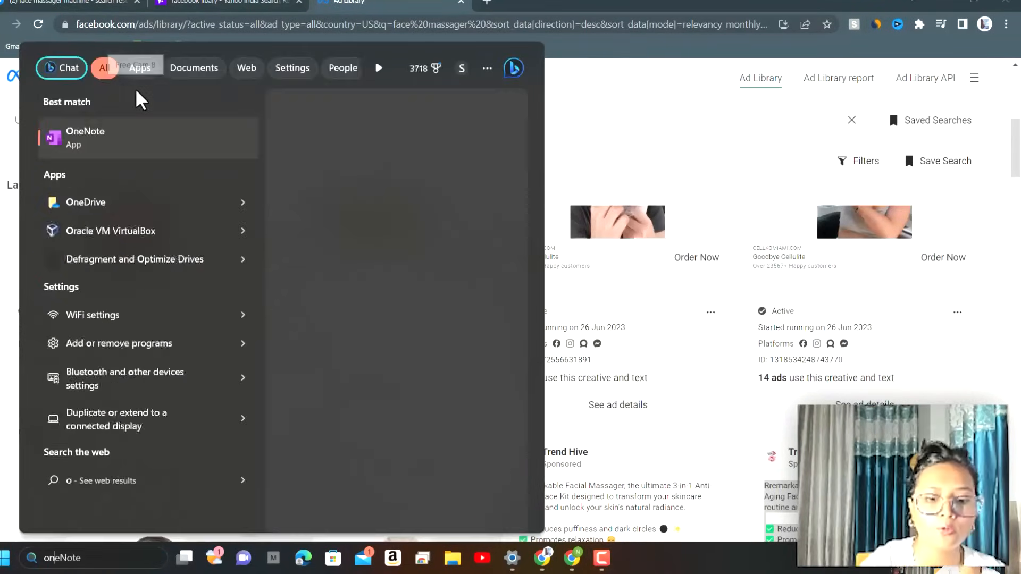
Step: Launch OneNote and paste the Trend Hive ad text, benefits and link onto a blank page
{"action": "left_click", "coordinate": [85, 137]}
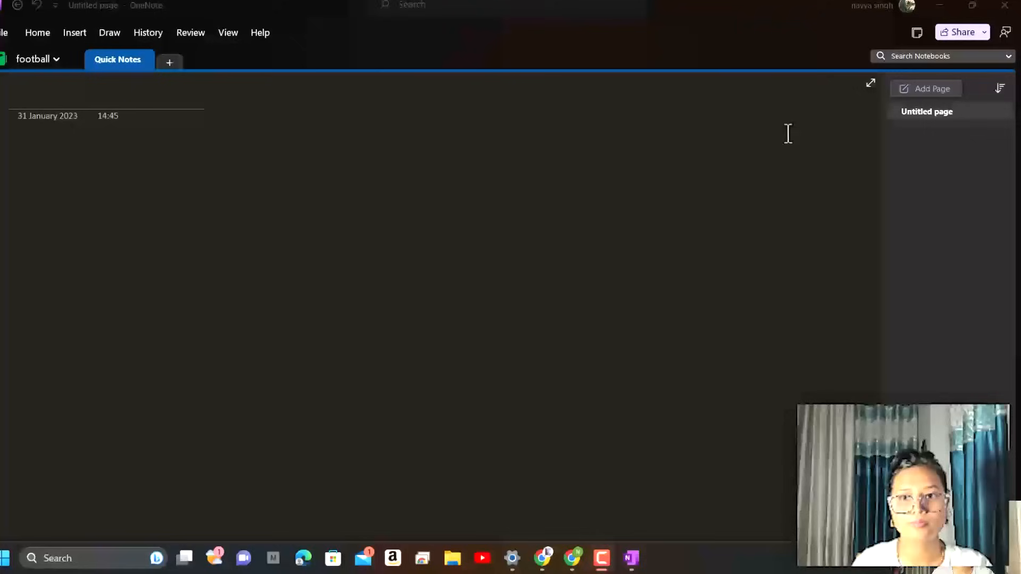
{"action": "left_click", "coordinate": [130, 156]}
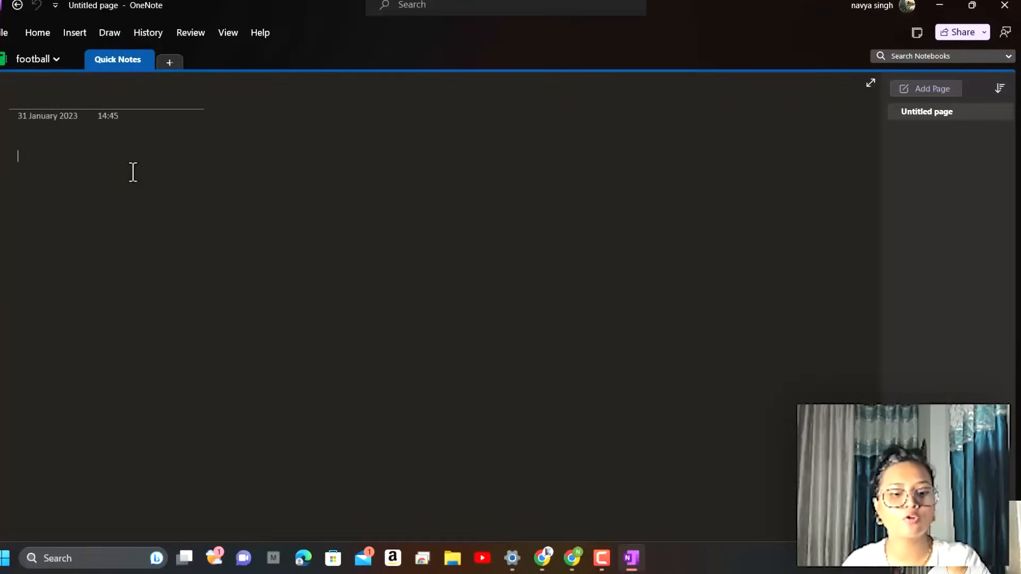
{"action": "key", "text": "ctrl+v"}
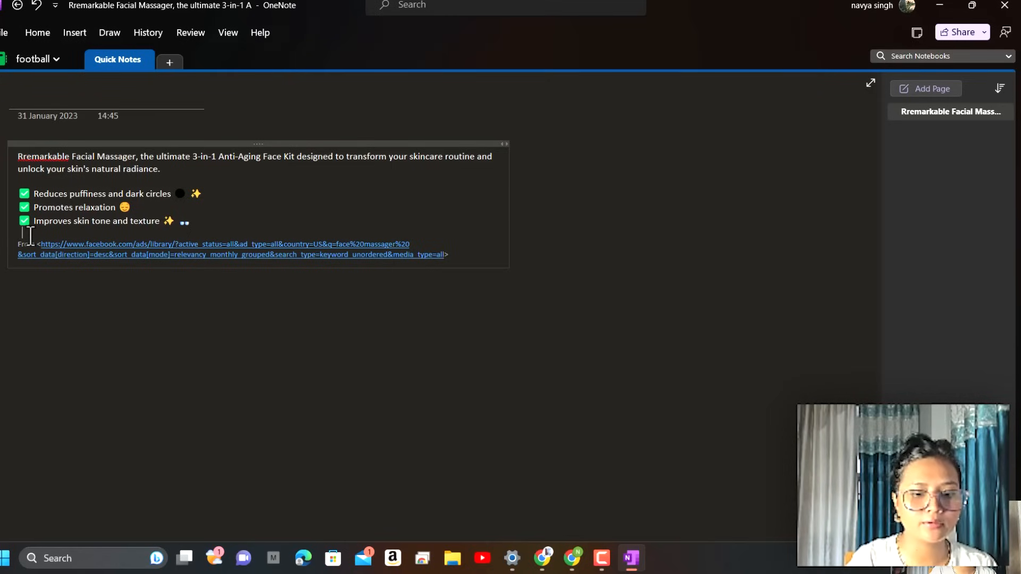
Step: Type 'Helps in Reducing Double chin' as a new line after the three benefits
{"action": "type", "text": "Help"}
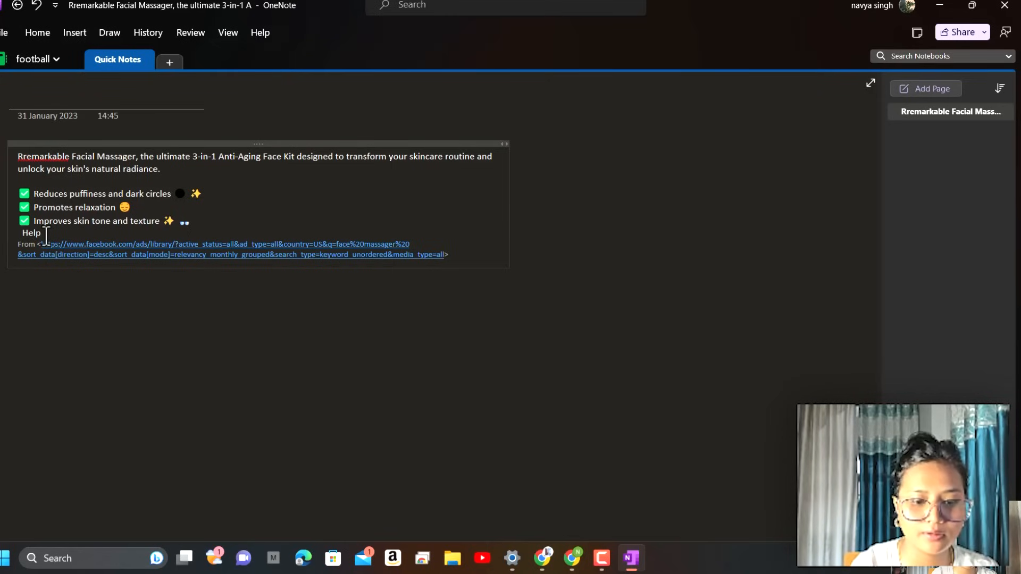
{"action": "type", "text": "s in"}
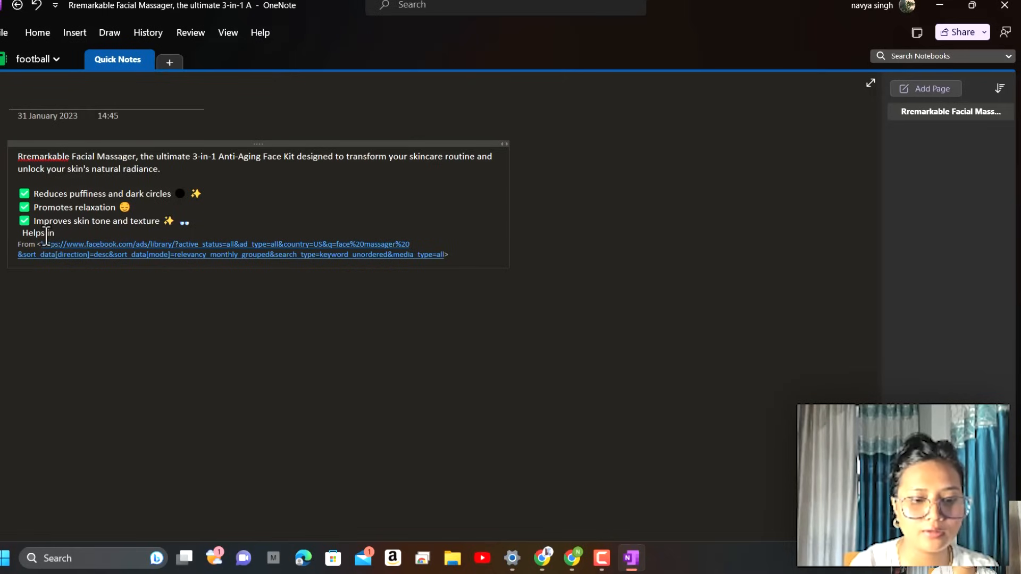
{"action": "type", "text": "R"}
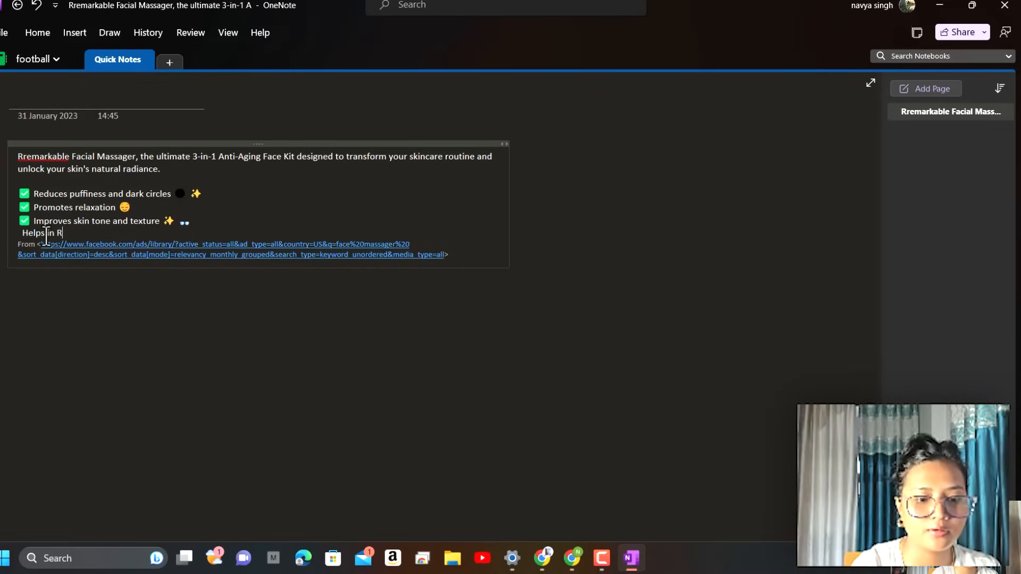
{"action": "type", "text": "EDucing"}
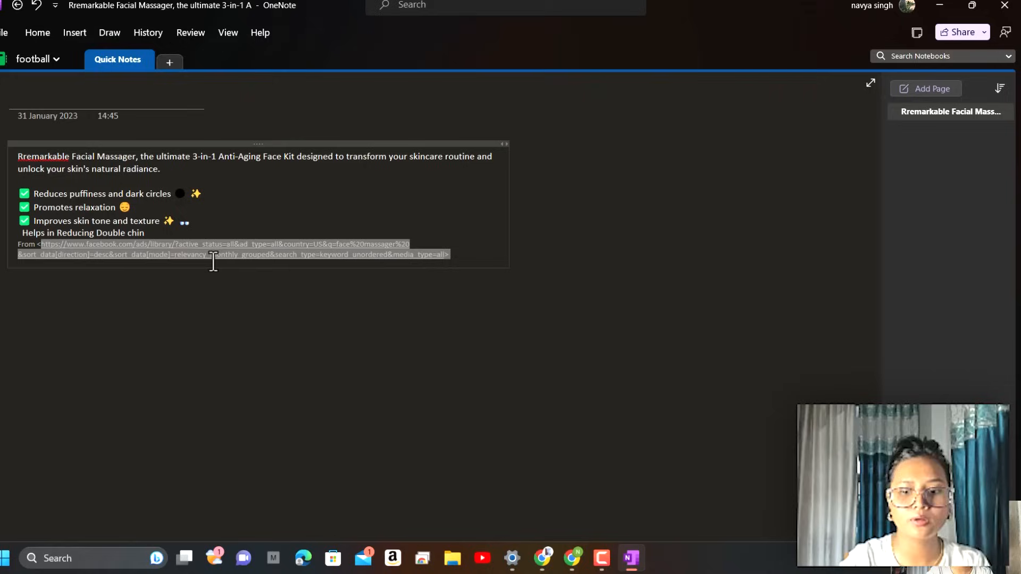
Step: Replace the Ad Library link with the word 'website', then select and deselect the ad copy
{"action": "key", "text": "Delete"}
{"action": "type", "text": "we"}
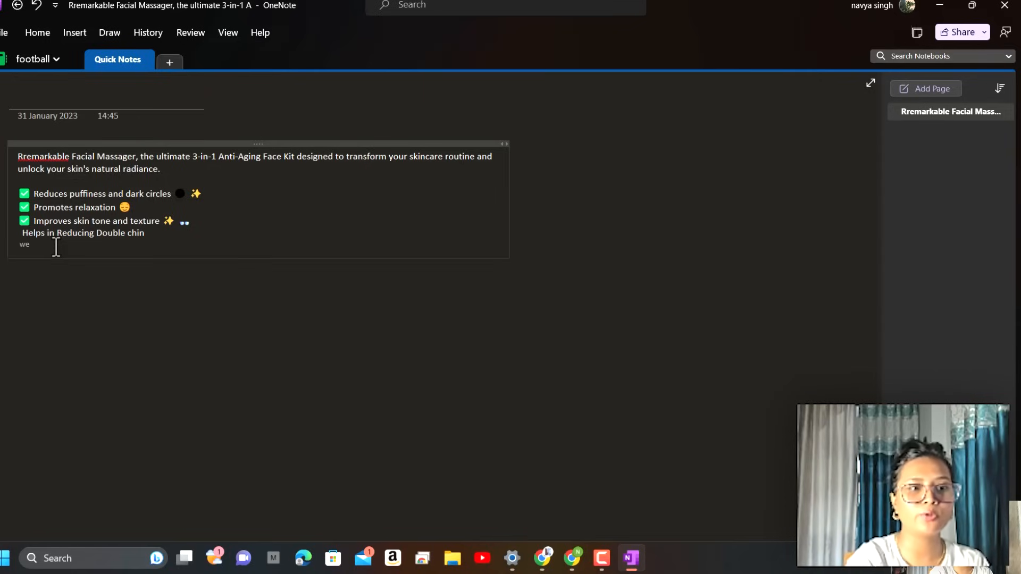
{"action": "type", "text": "bsite"}
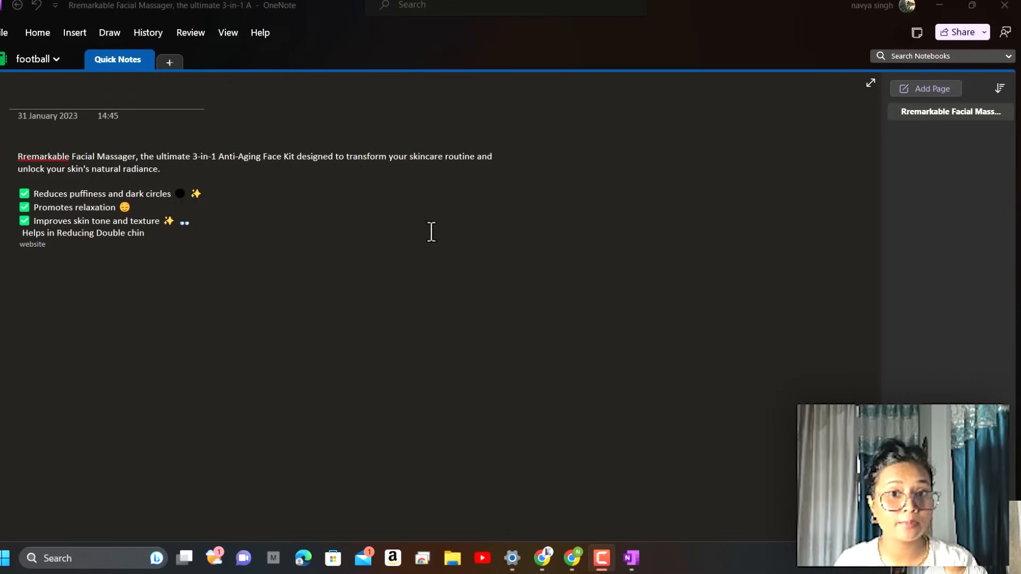
{"action": "mouse_move", "coordinate": [833, 91]}
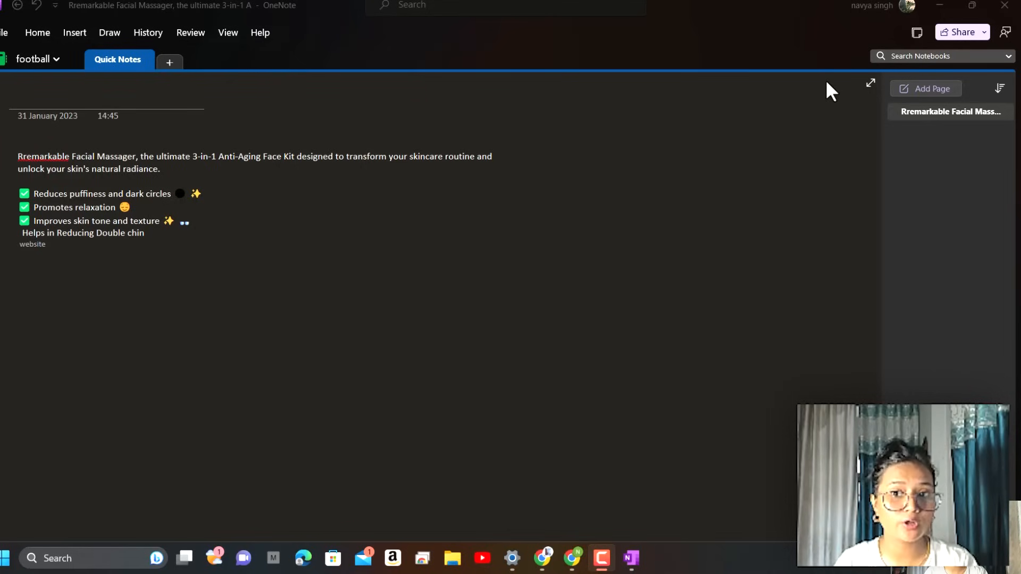
{"action": "left_click", "coordinate": [24, 261]}
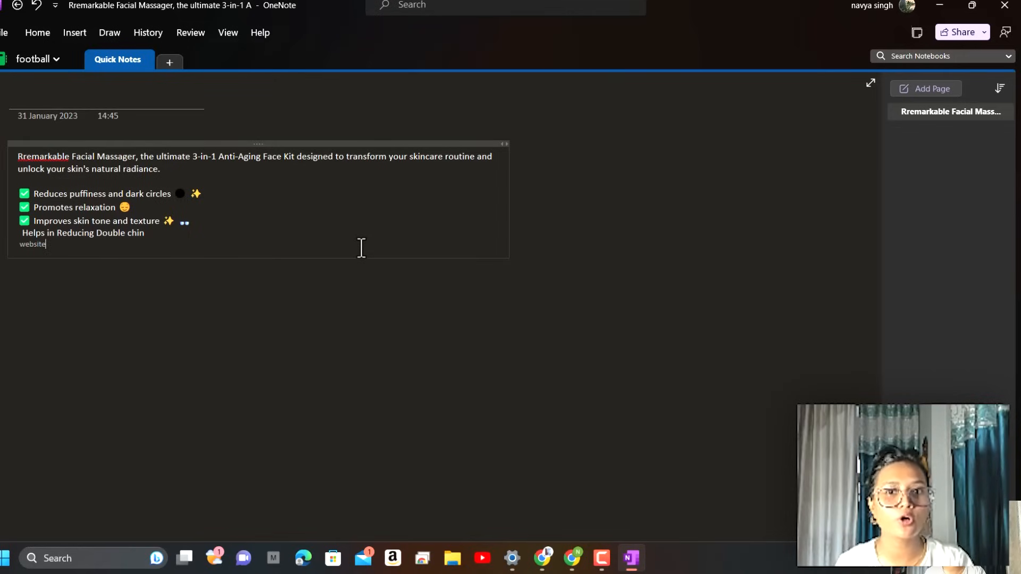
{"action": "left_click_drag", "start_coordinate": [46, 244], "coordinate": [21, 232]}
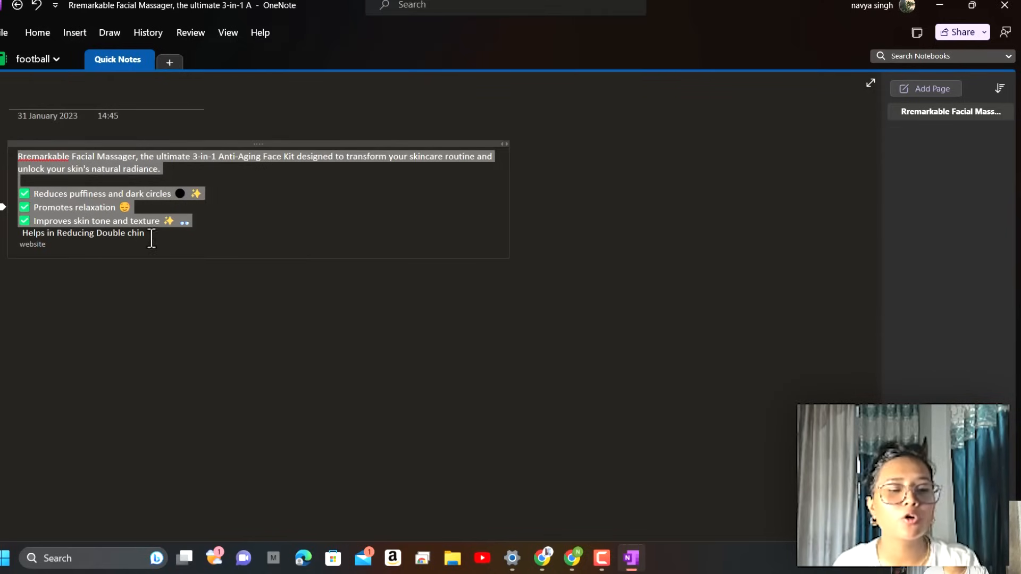
{"action": "left_click", "coordinate": [63, 270]}
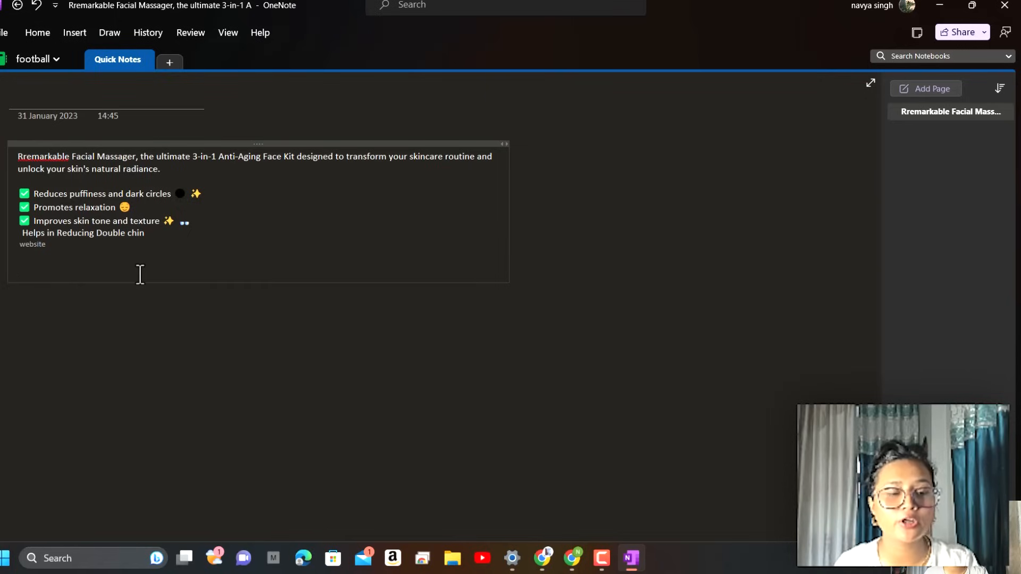
{"action": "mouse_move", "coordinate": [56, 256]}
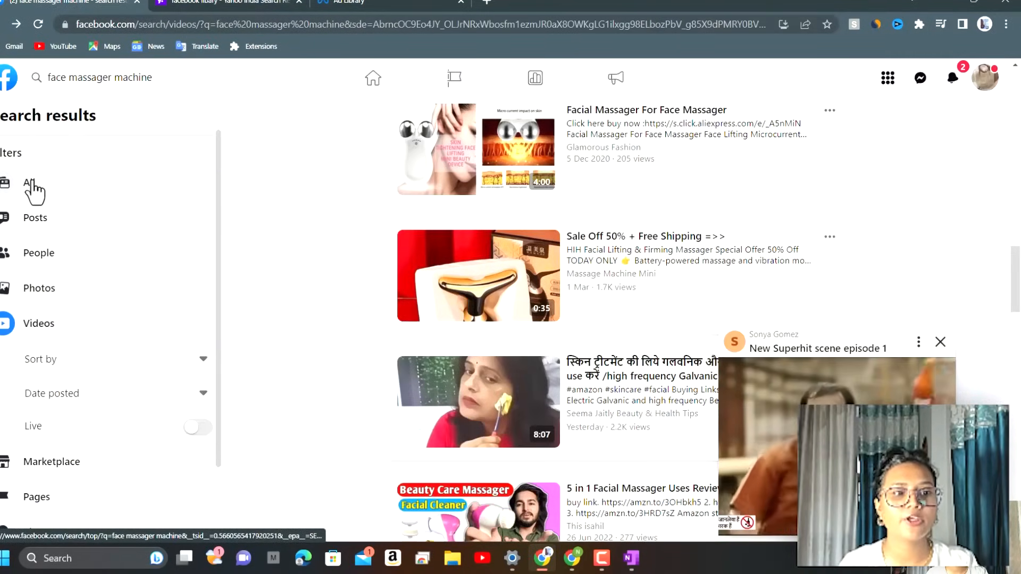
Step: Return the 'face massager machine' search results to the All filter, dropping the Videos filter
{"action": "left_click", "coordinate": [29, 182]}
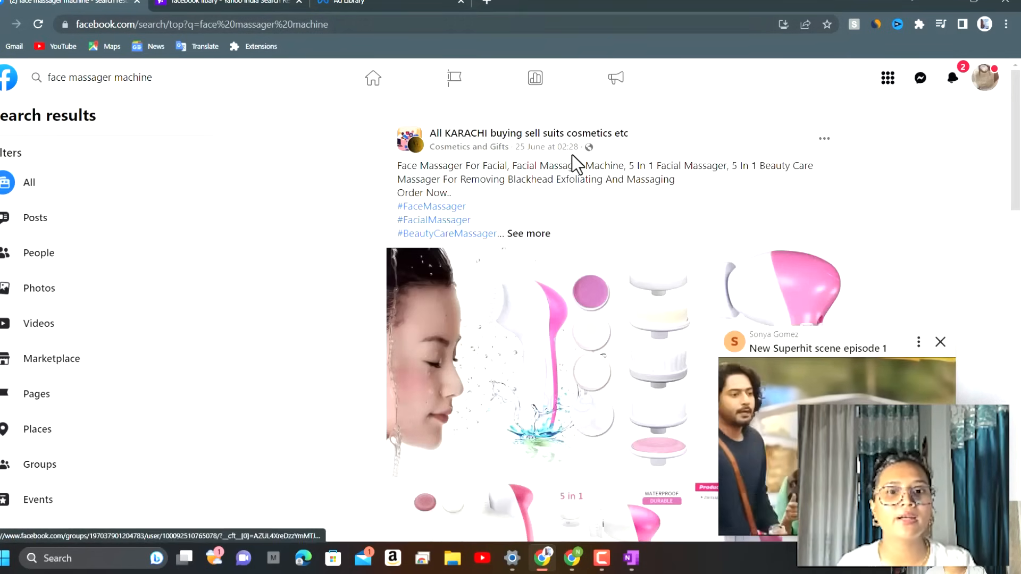
{"action": "mouse_move", "coordinate": [668, 83]}
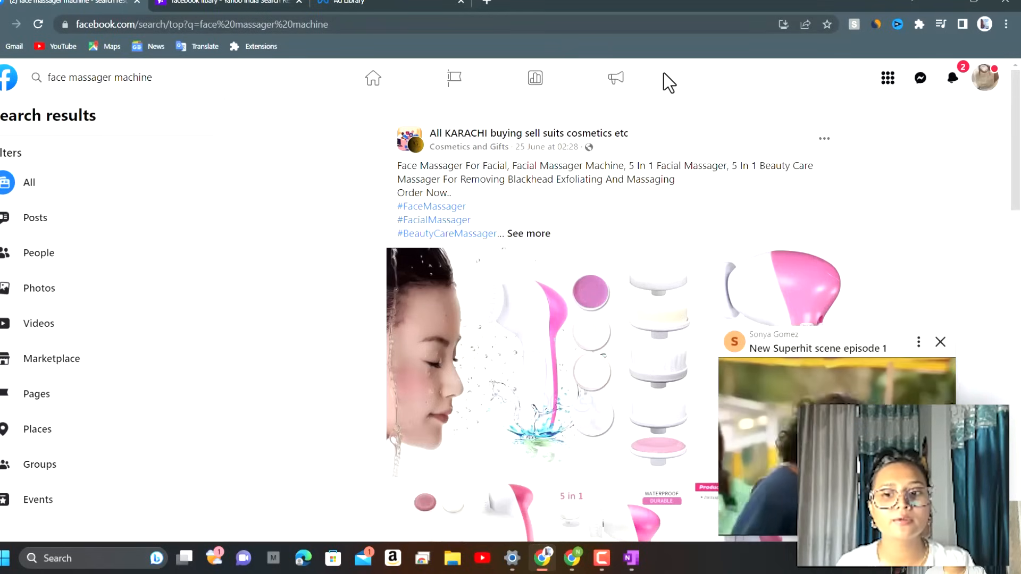
{"action": "mouse_move", "coordinate": [539, 110]}
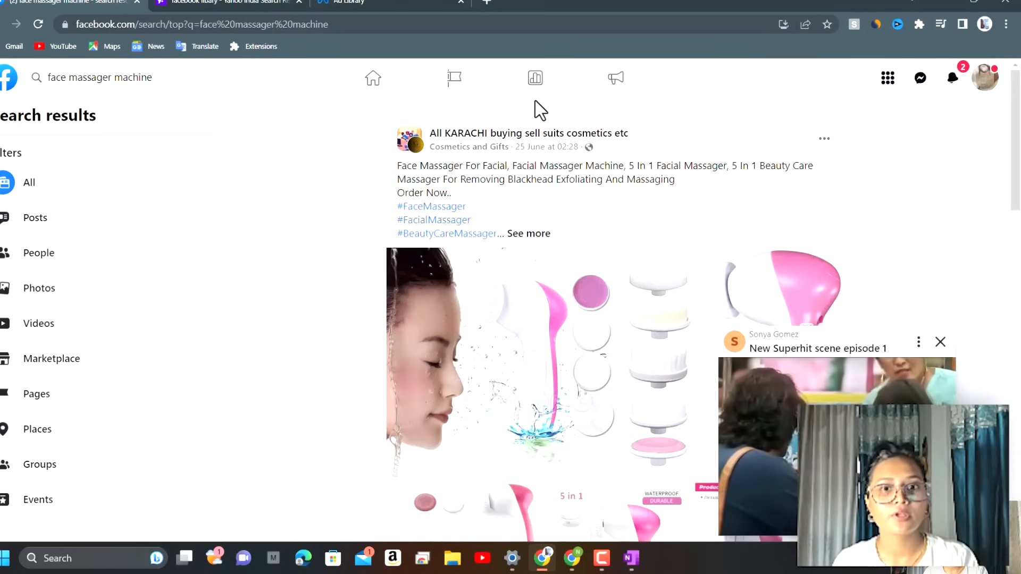
{"action": "mouse_move", "coordinate": [580, 110]}
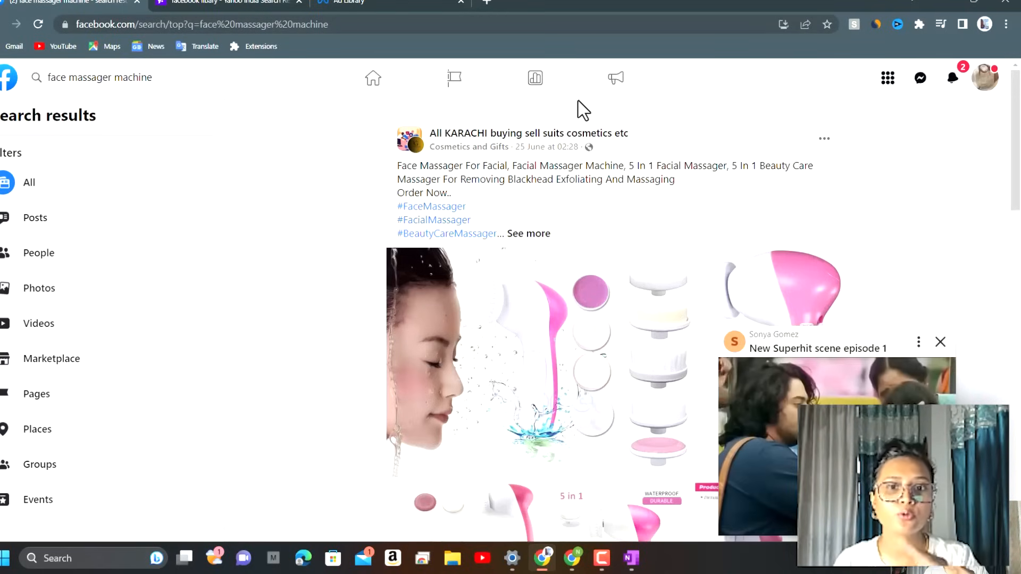
{"action": "mouse_move", "coordinate": [534, 84]}
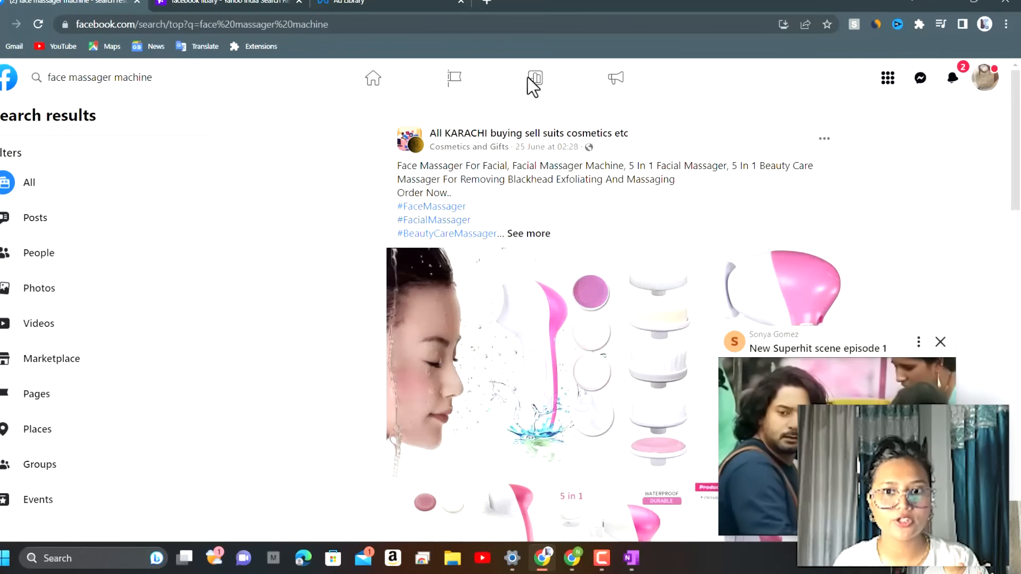
{"action": "mouse_move", "coordinate": [436, 65]}
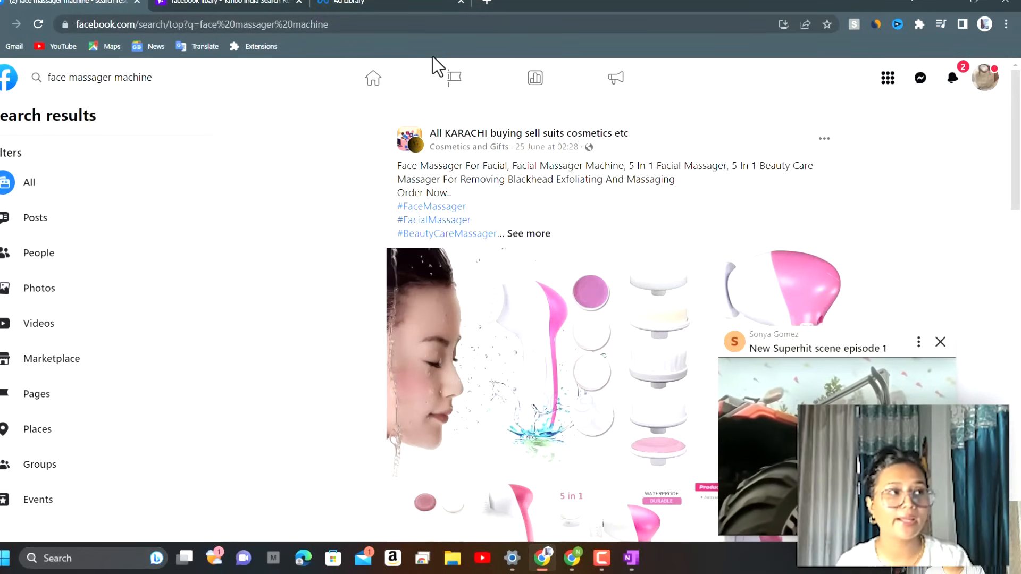
{"action": "mouse_move", "coordinate": [827, 69]}
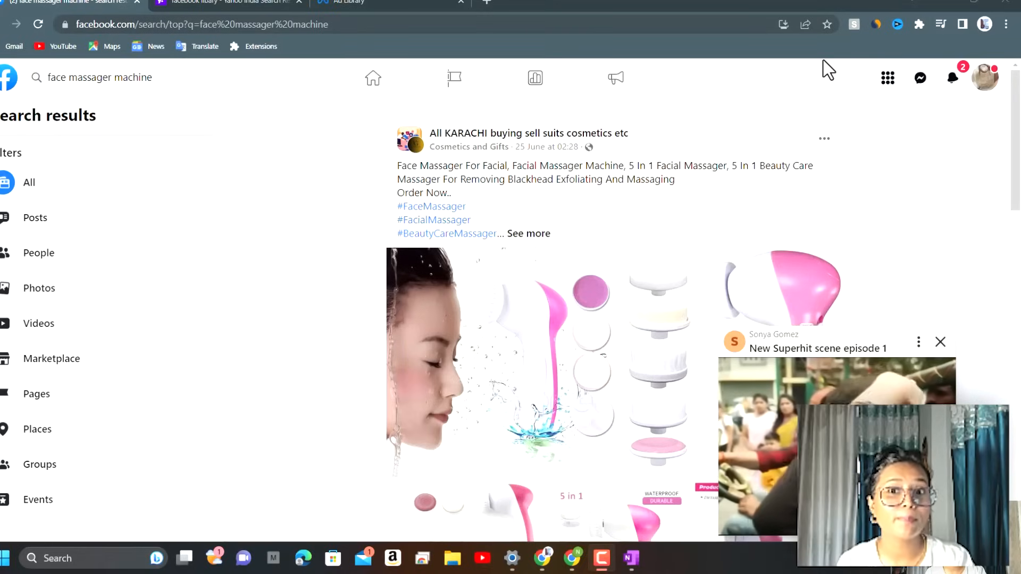